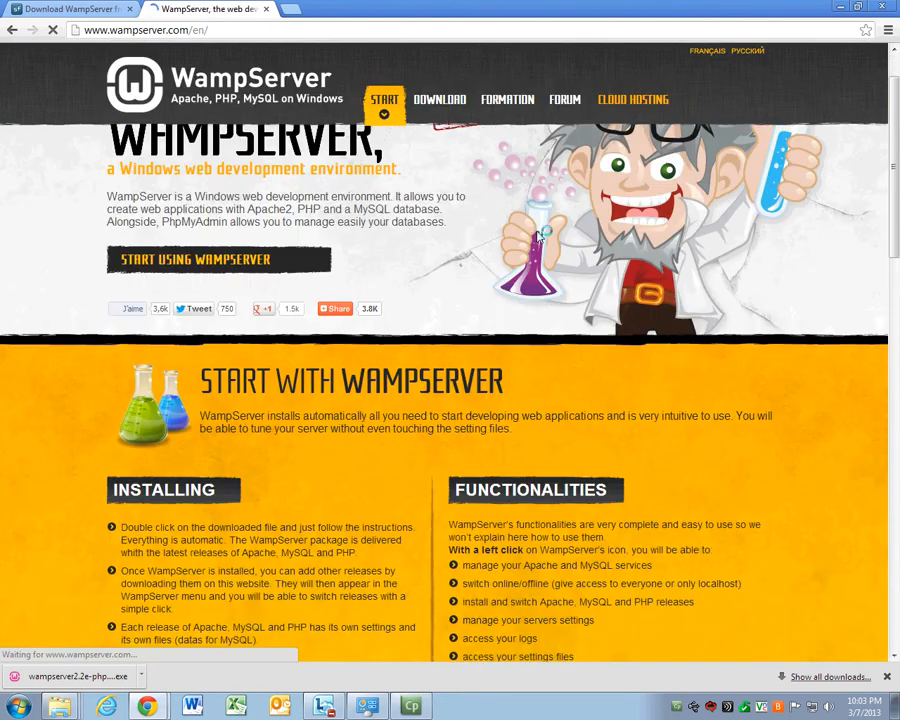
Show the 32- and 64-bit WampServer 2.2E packages on wampserver.com's DOWNLOAD section
{"action": "left_click", "coordinate": [438, 99]}
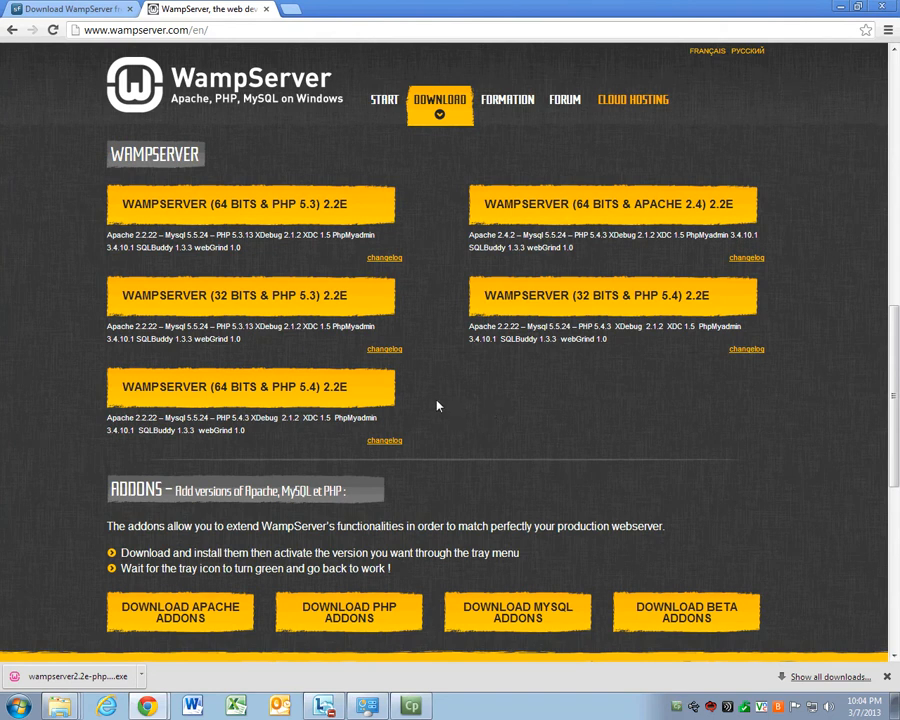
{"action": "mouse_move", "coordinate": [285, 210]}
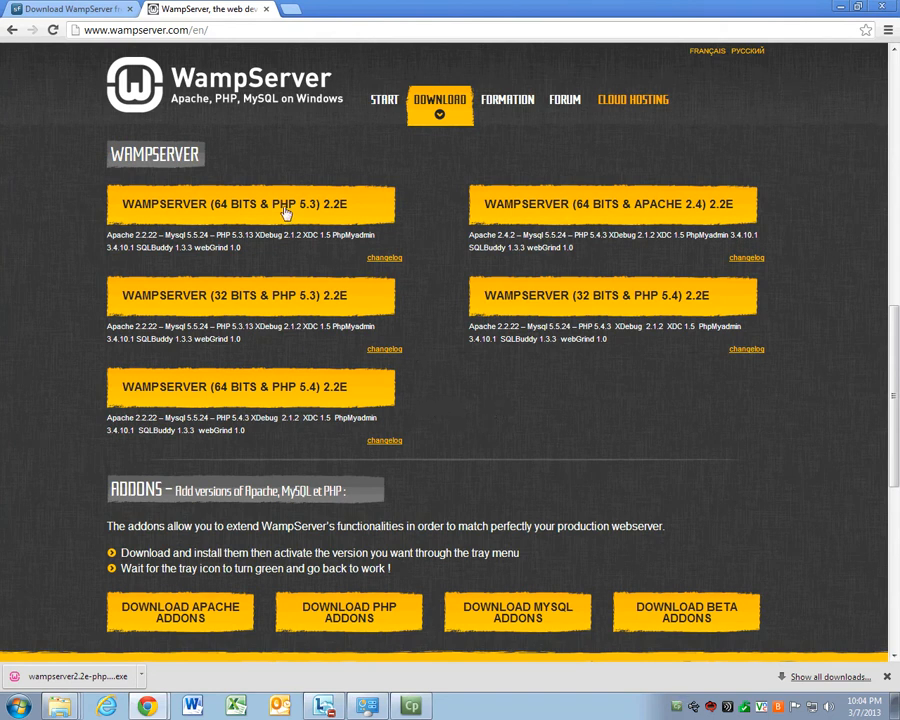
{"action": "mouse_move", "coordinate": [226, 211]}
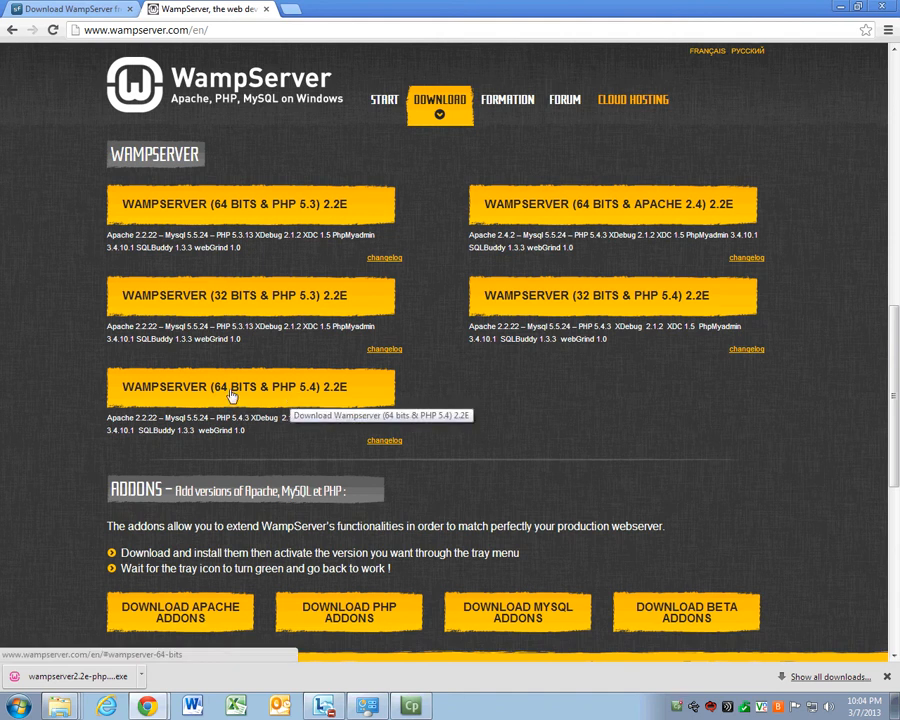
{"action": "mouse_move", "coordinate": [243, 369]}
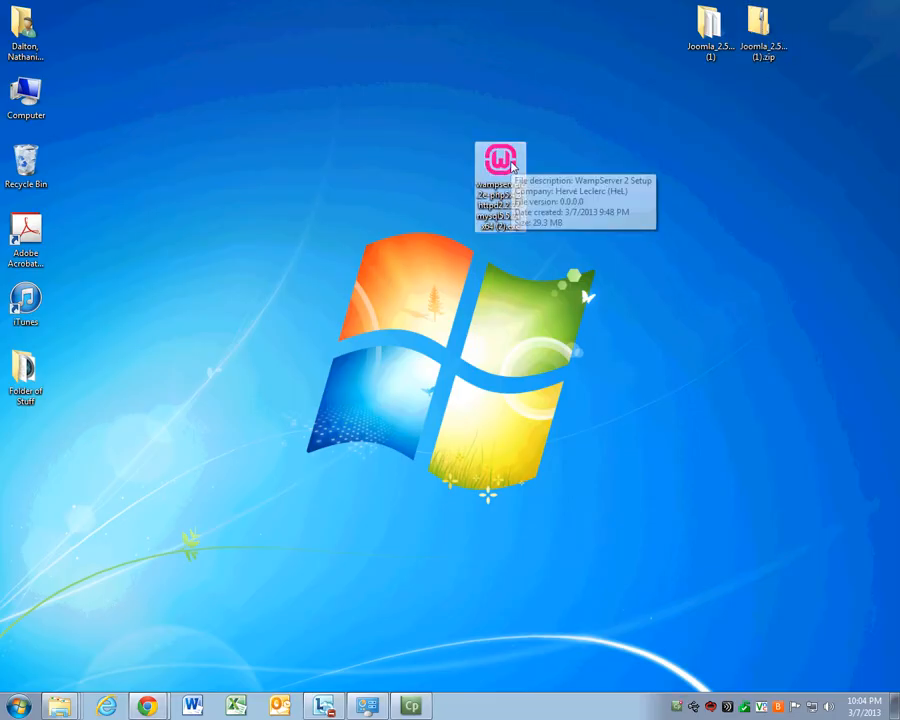
{"action": "mouse_move", "coordinate": [505, 377]}
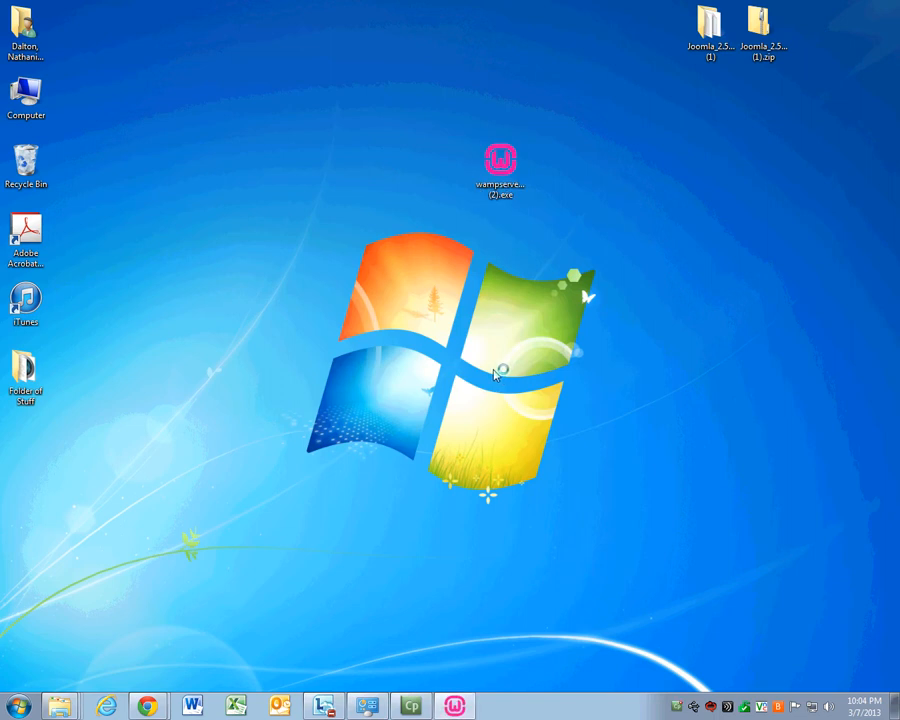
Launch the WampServer installer and reach Ready to Install with destination c:\wamp
{"action": "double_click", "coordinate": [500, 160]}
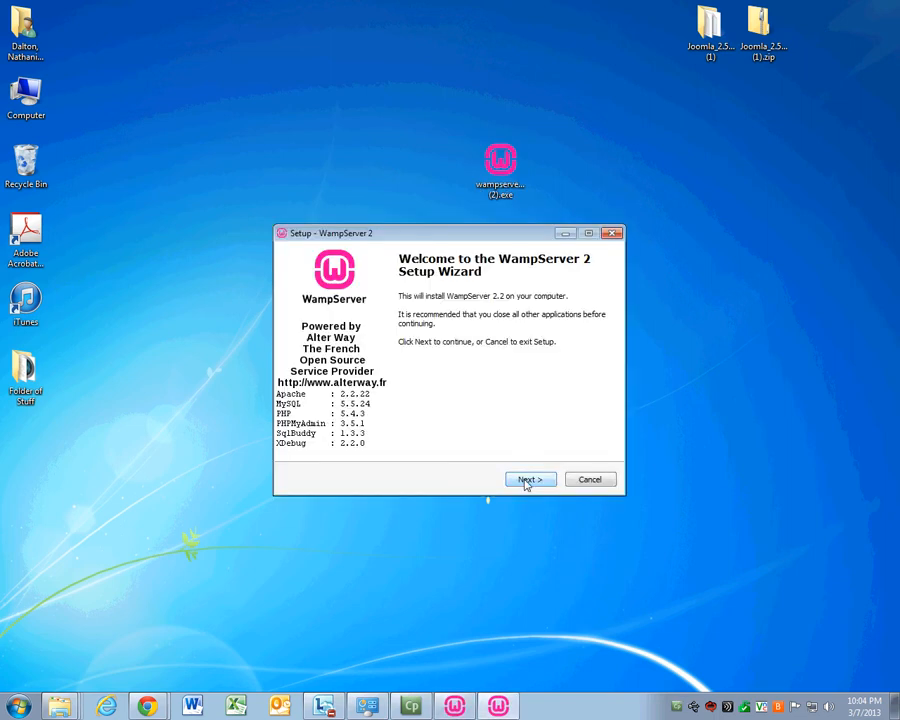
{"action": "left_click", "coordinate": [529, 479]}
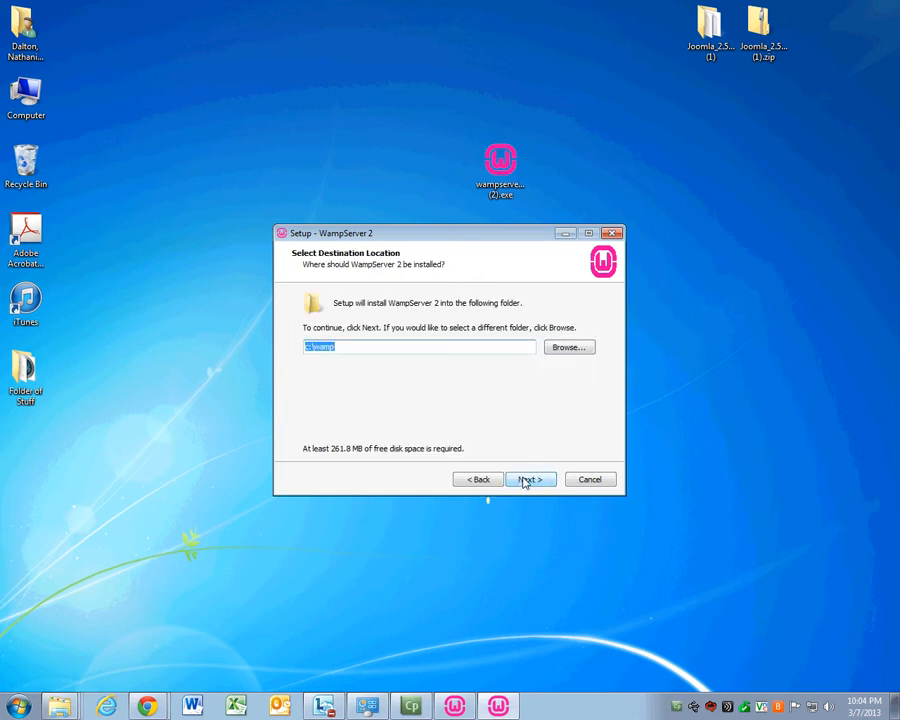
{"action": "mouse_move", "coordinate": [523, 483]}
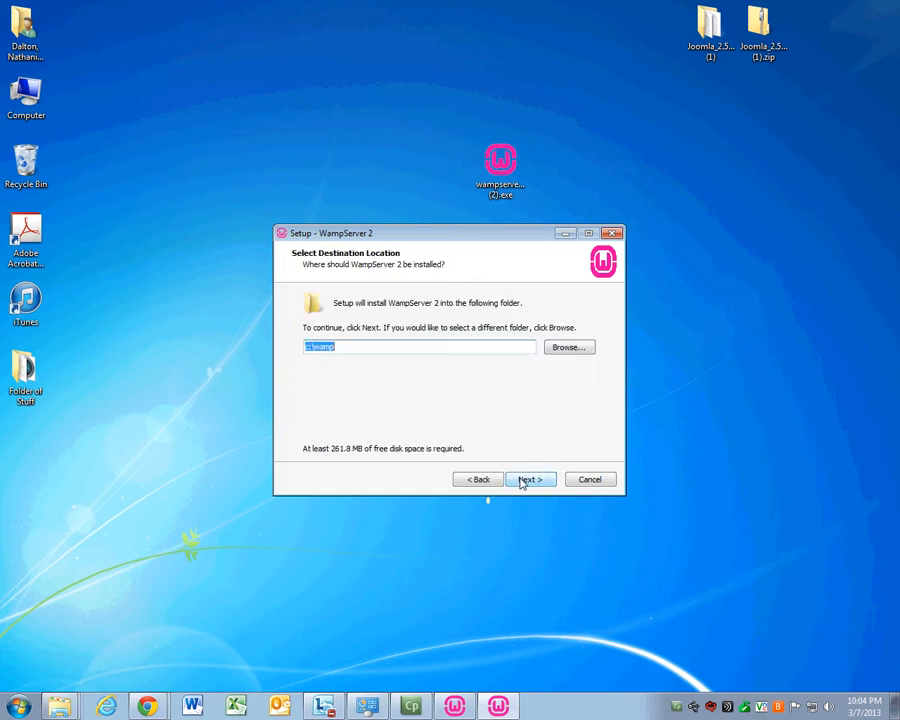
{"action": "mouse_move", "coordinate": [460, 416]}
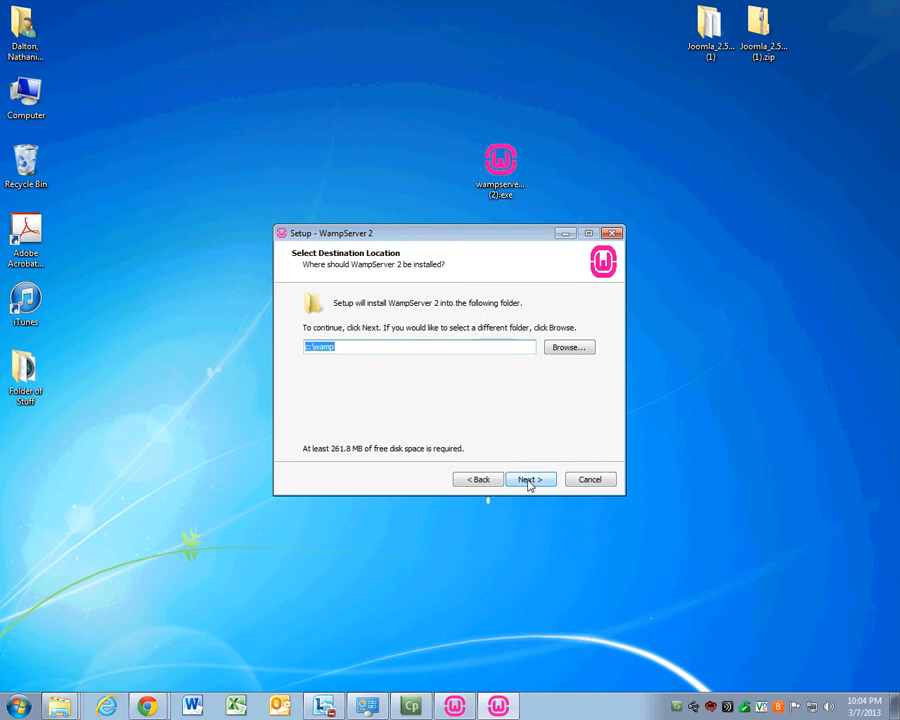
{"action": "left_click", "coordinate": [529, 479]}
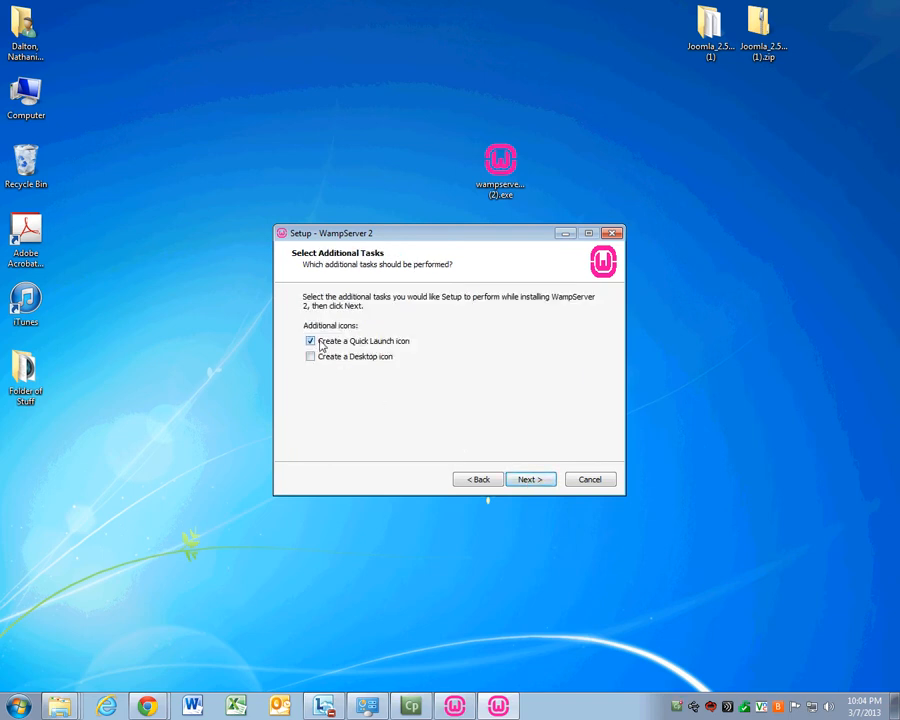
{"action": "left_click", "coordinate": [530, 479]}
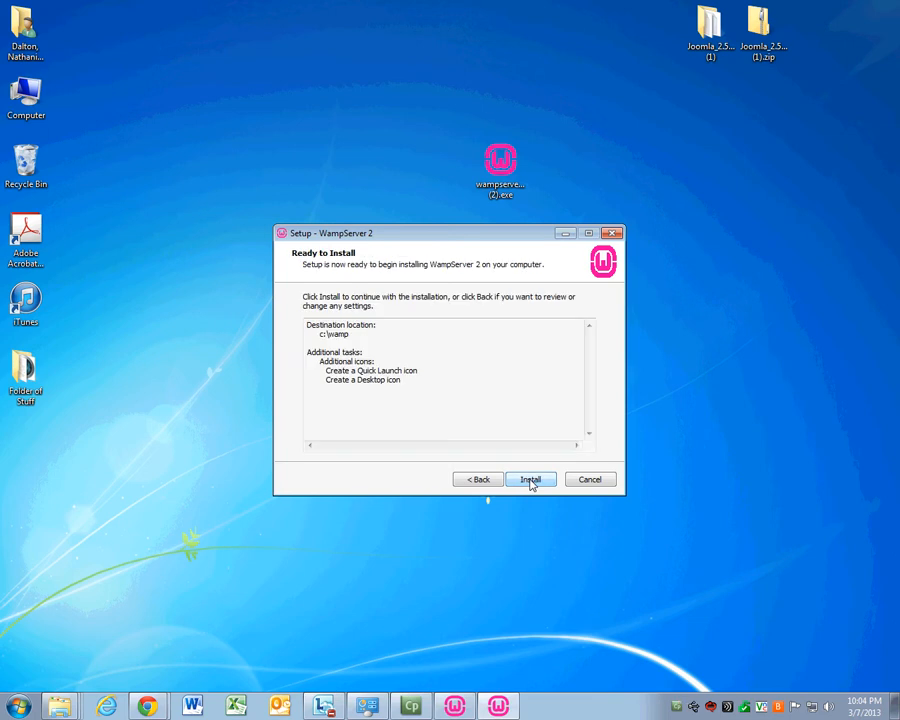
{"action": "left_click", "coordinate": [531, 479]}
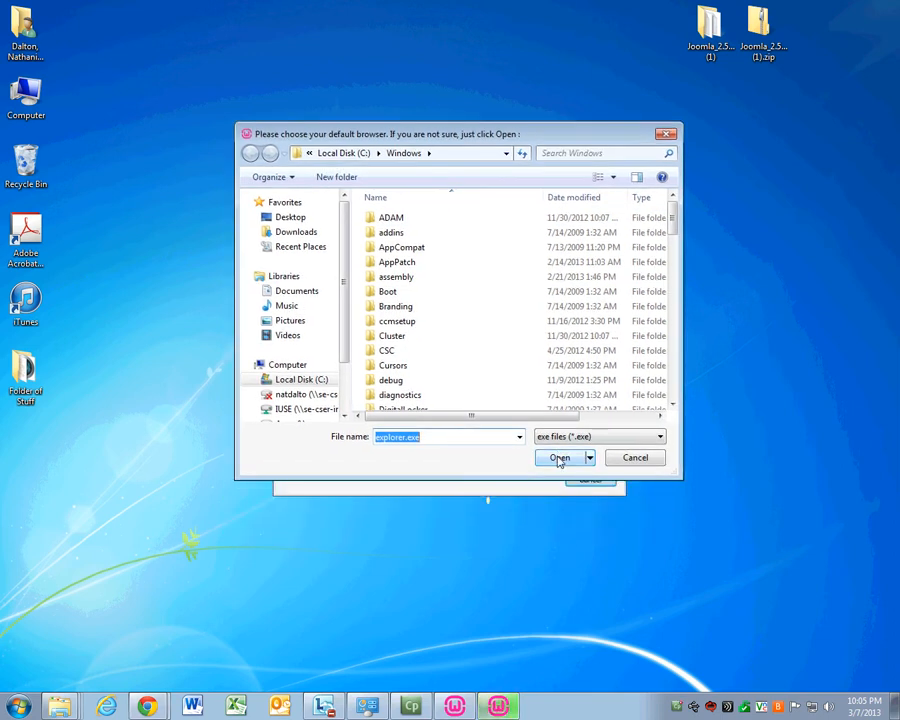
Finish setup keeping explorer.exe and localhost PHP mail defaults, launching WampServer 2
{"action": "left_click", "coordinate": [559, 457]}
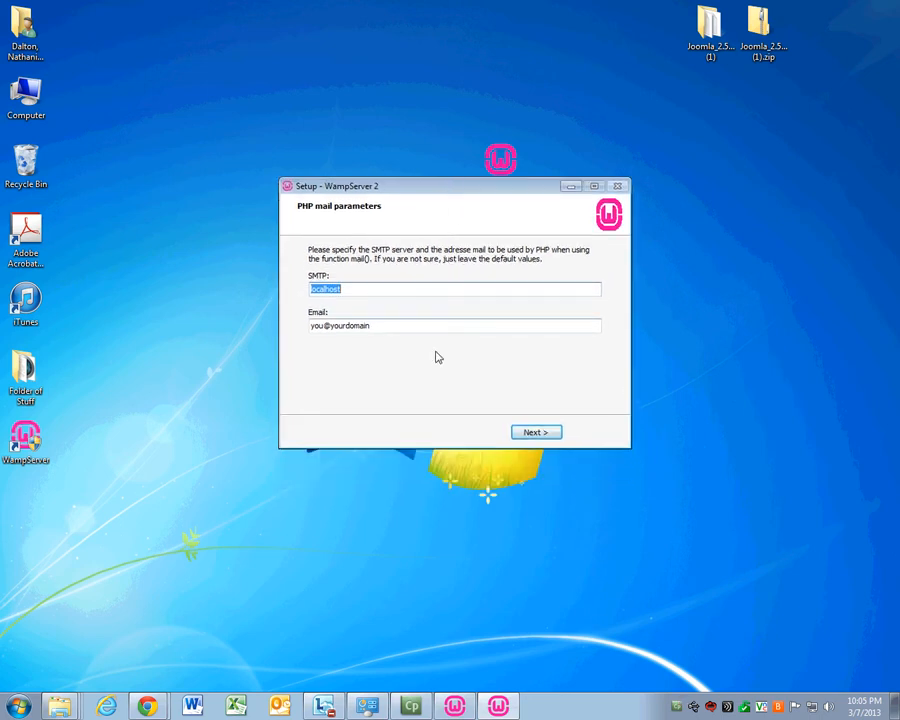
{"action": "mouse_move", "coordinate": [420, 344]}
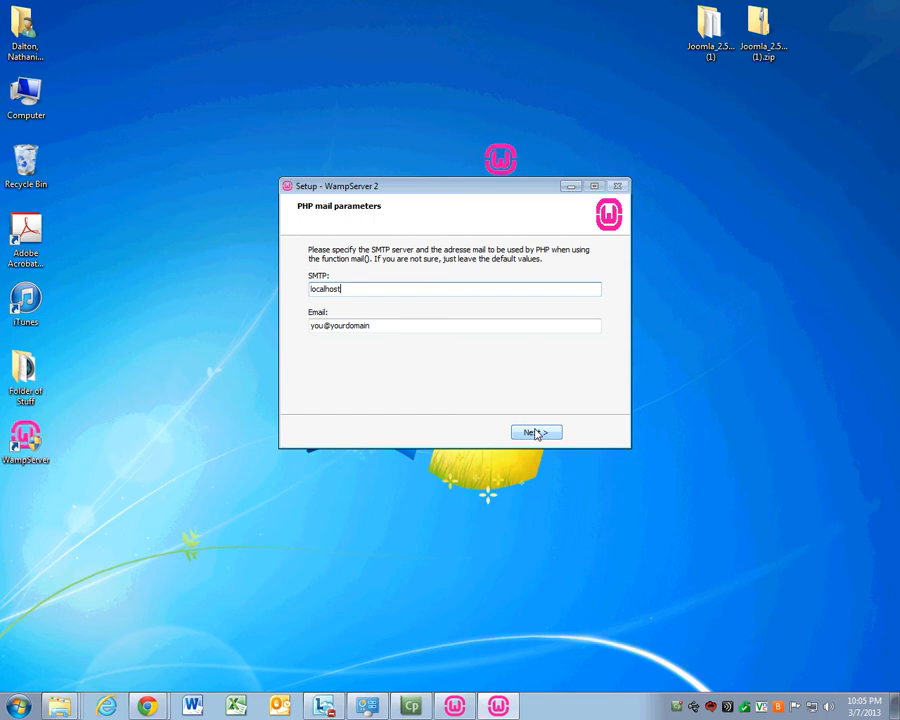
{"action": "left_click", "coordinate": [536, 432]}
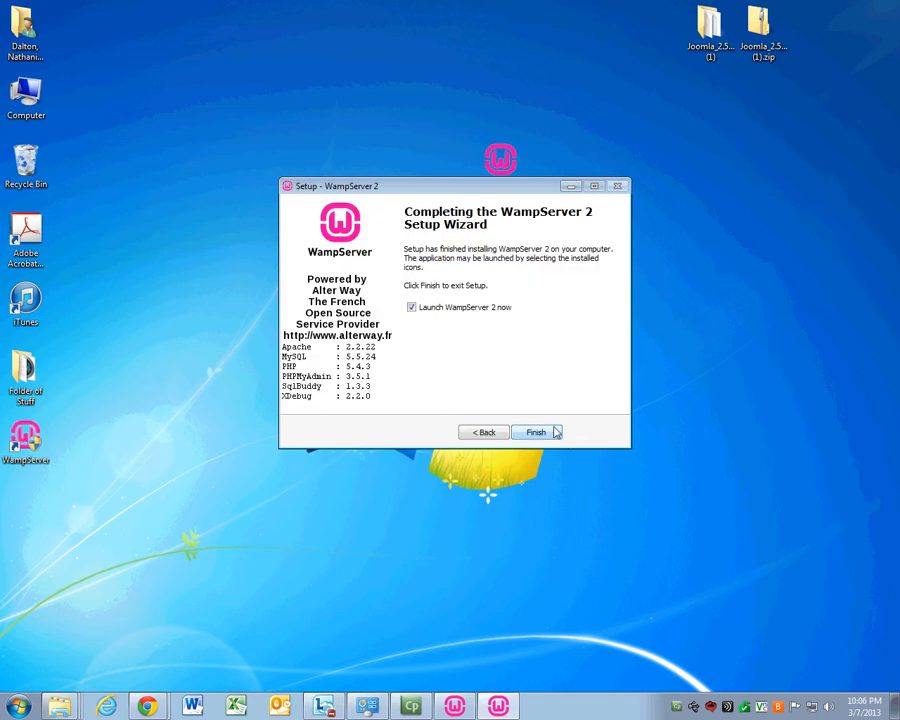
{"action": "left_click", "coordinate": [535, 431]}
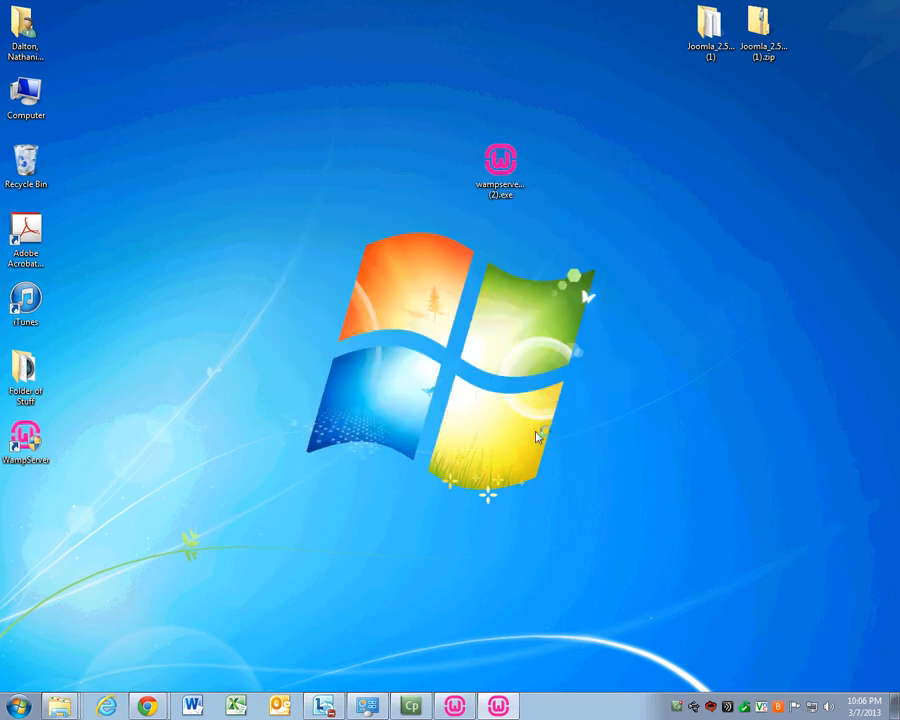
{"action": "mouse_move", "coordinate": [623, 513]}
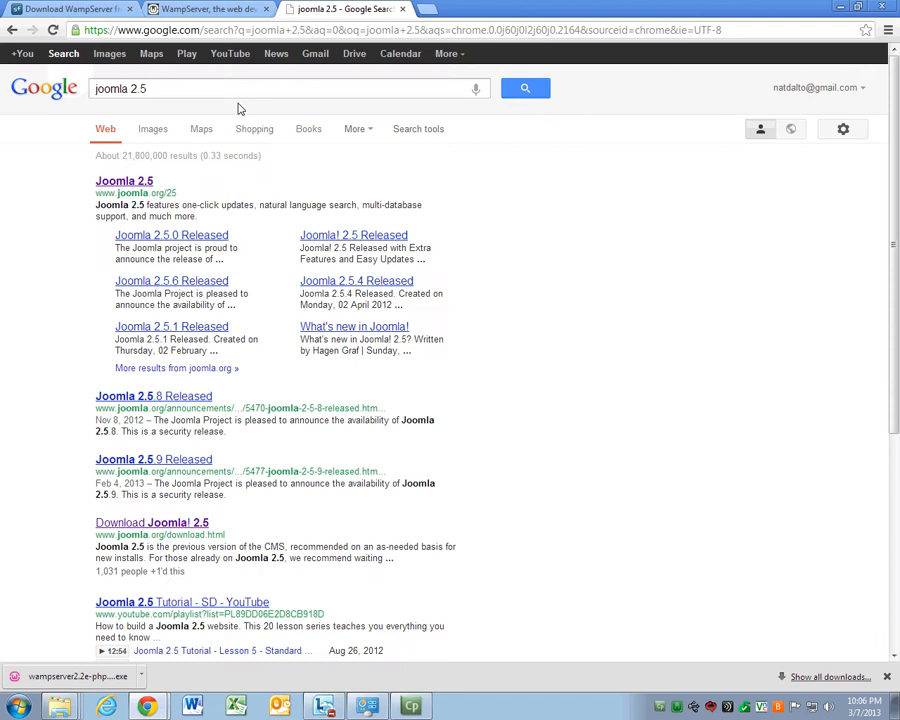
Go to the joomla.org Joomla 2.5 download page, then minimize Chrome
{"action": "left_click", "coordinate": [124, 180]}
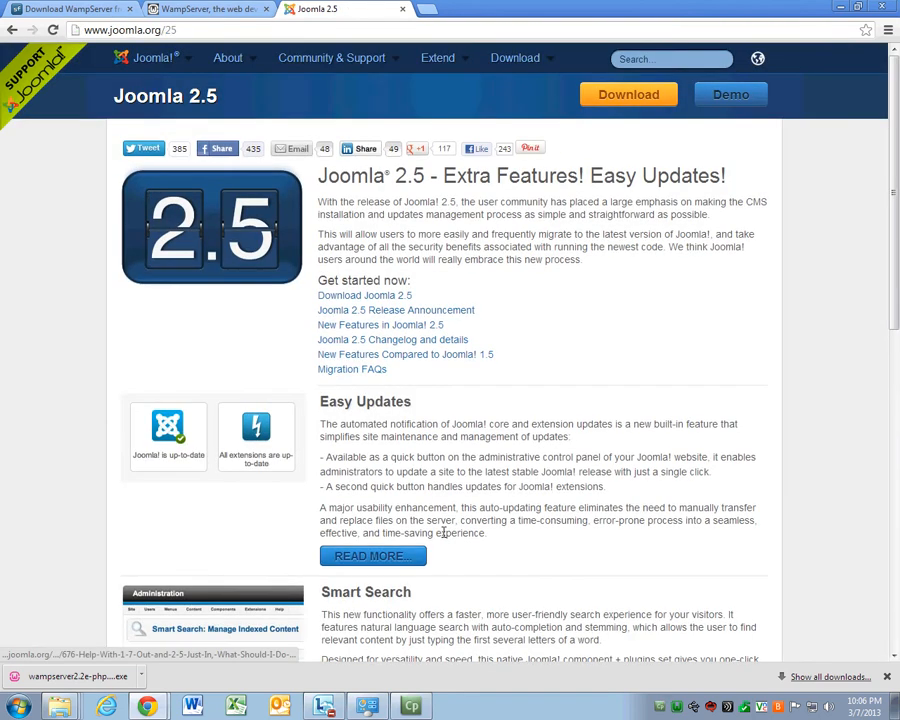
{"action": "scroll", "scroll_direction": "down", "scroll_amount": 3}
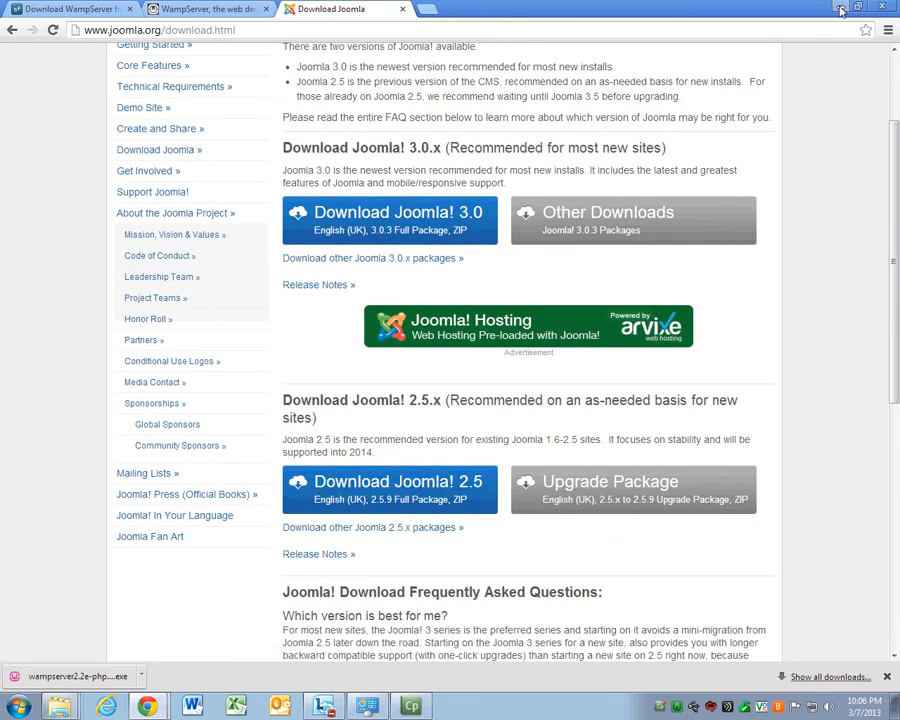
{"action": "left_click", "coordinate": [840, 6]}
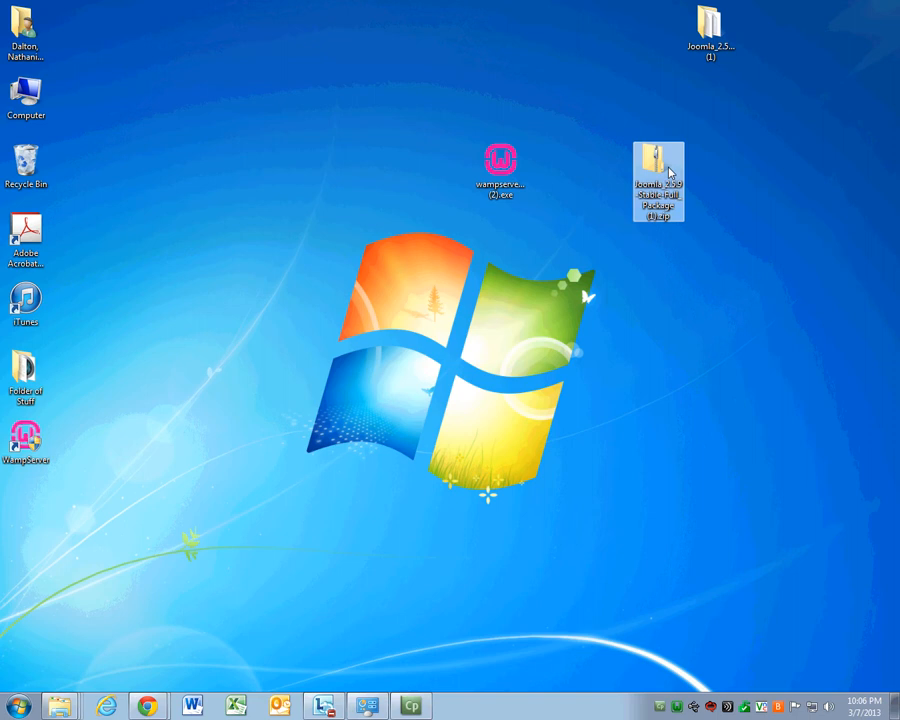
Extract All from the Joomla 2.5.9 full-package zip on the desktop
{"action": "right_click", "coordinate": [658, 182]}
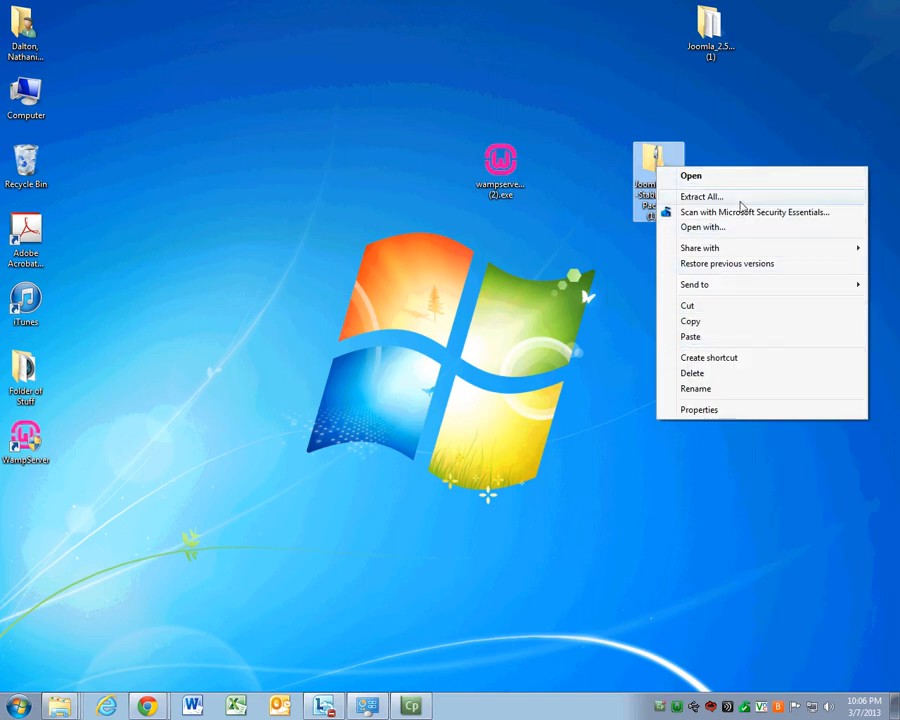
{"action": "left_click", "coordinate": [701, 196]}
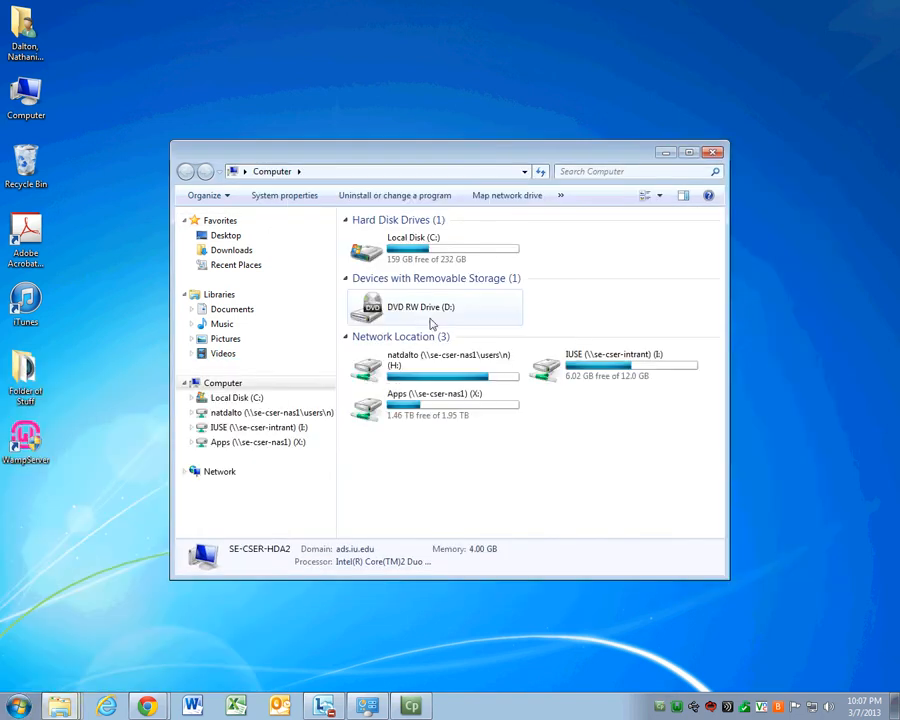
Paste the extracted Joomla files into C:\wamp\www, replacing index.php
{"action": "double_click", "coordinate": [407, 248]}
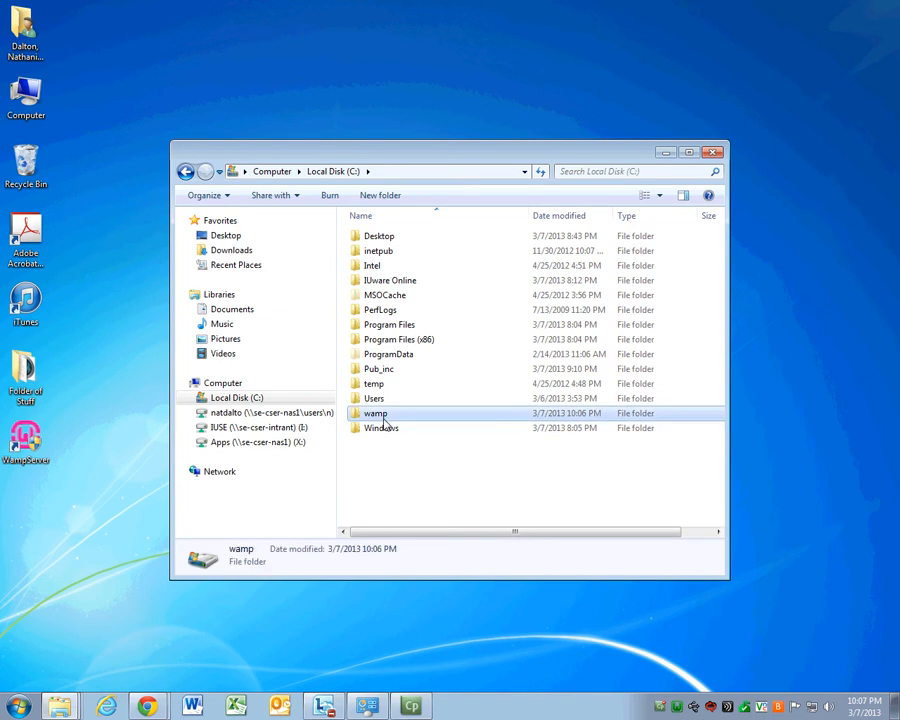
{"action": "mouse_move", "coordinate": [376, 413]}
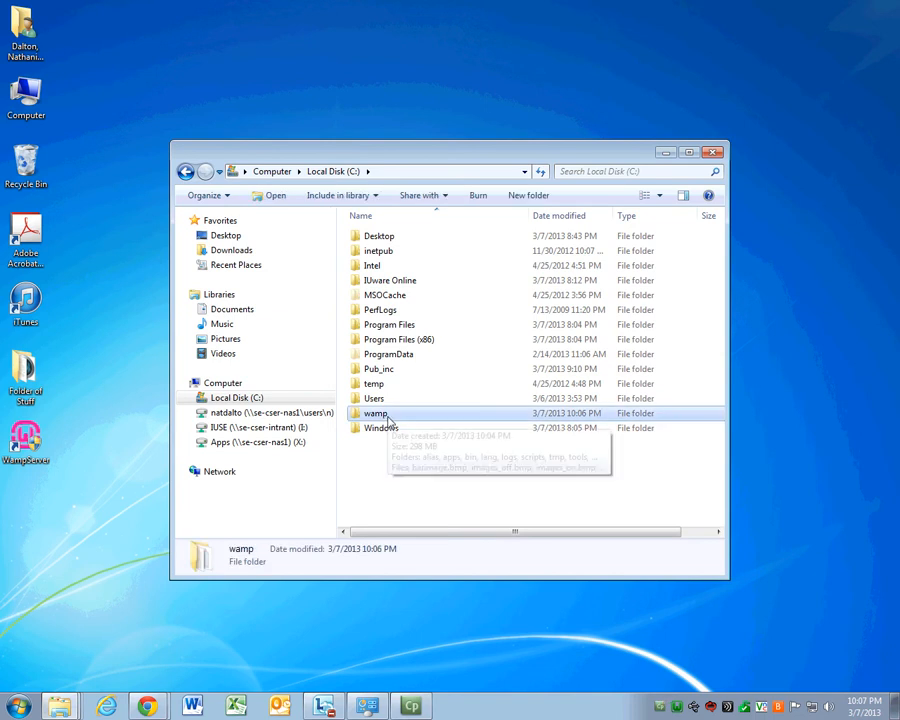
{"action": "double_click", "coordinate": [377, 413]}
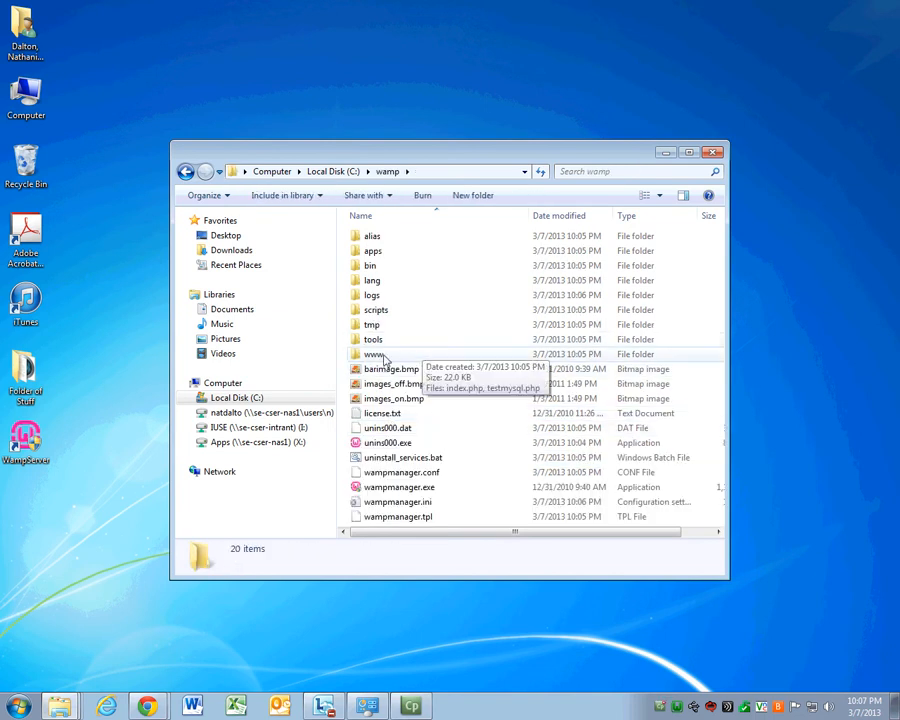
{"action": "double_click", "coordinate": [372, 354]}
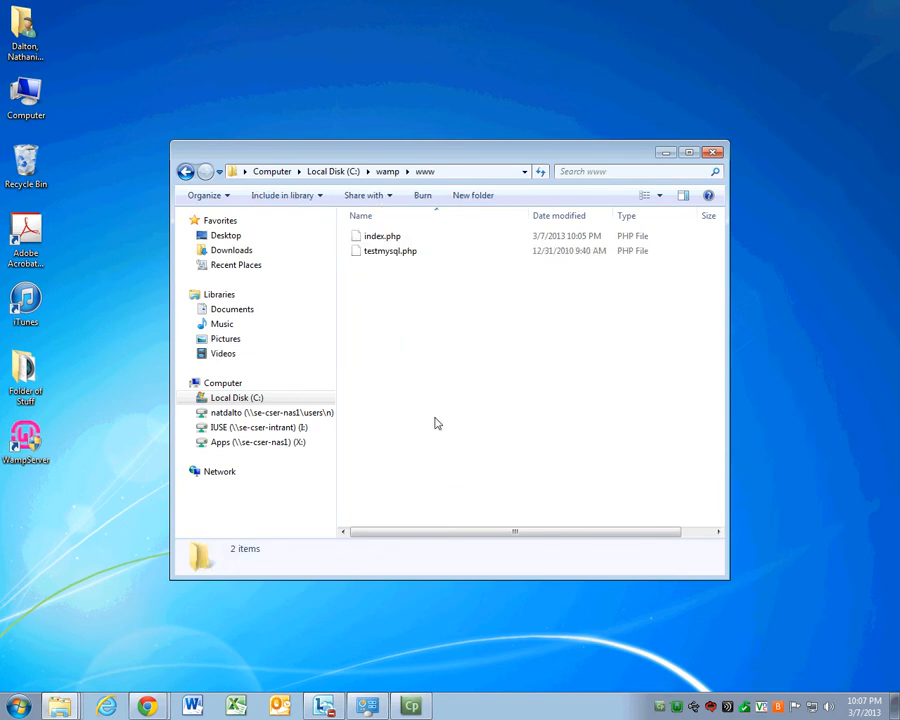
{"action": "right_click", "coordinate": [435, 423]}
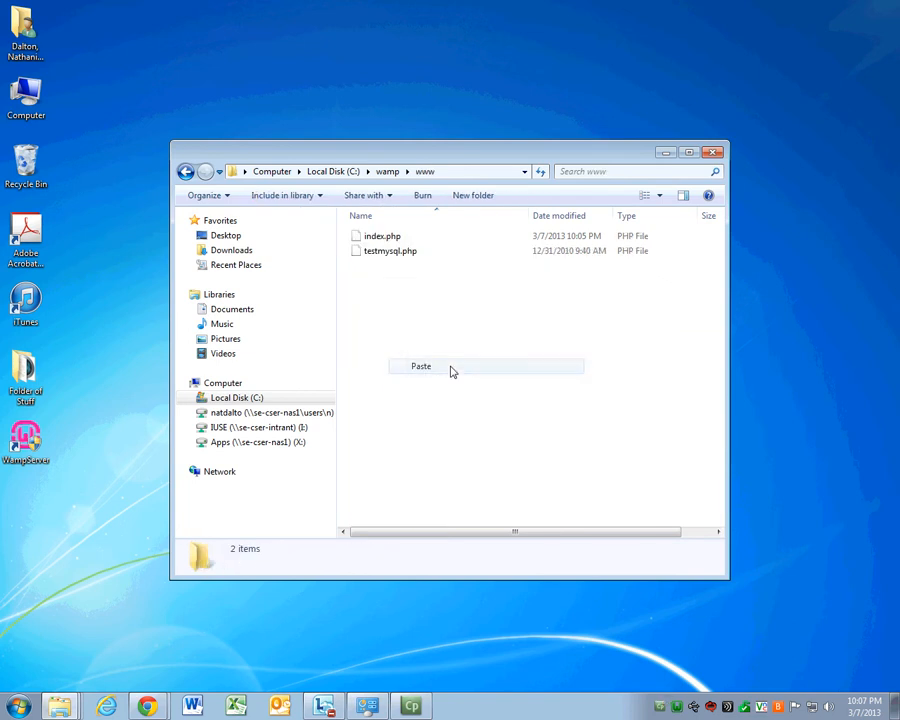
{"action": "left_click", "coordinate": [420, 366]}
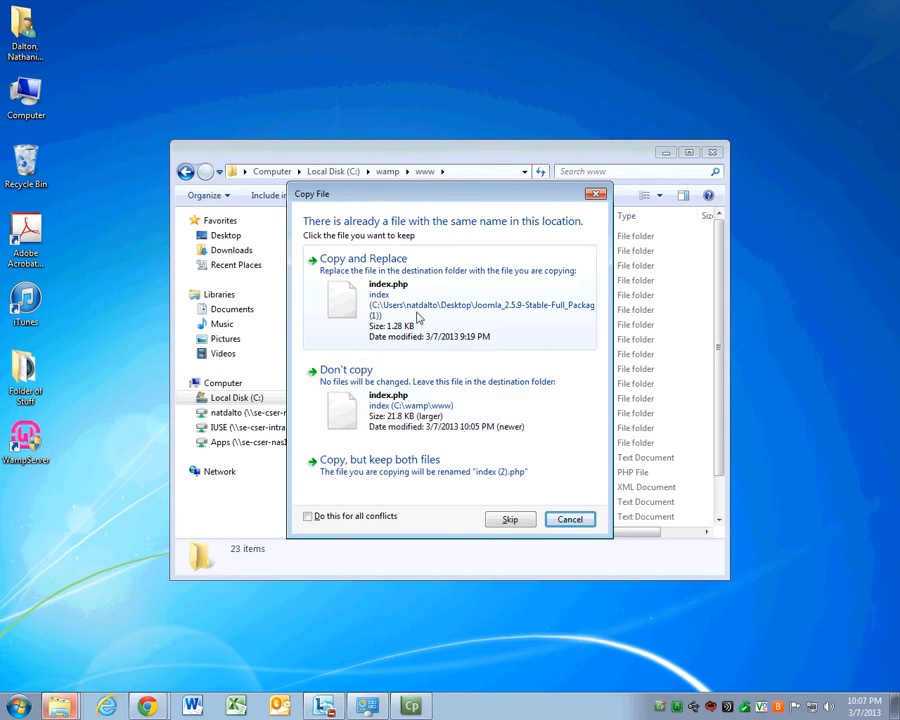
{"action": "left_click", "coordinate": [361, 258]}
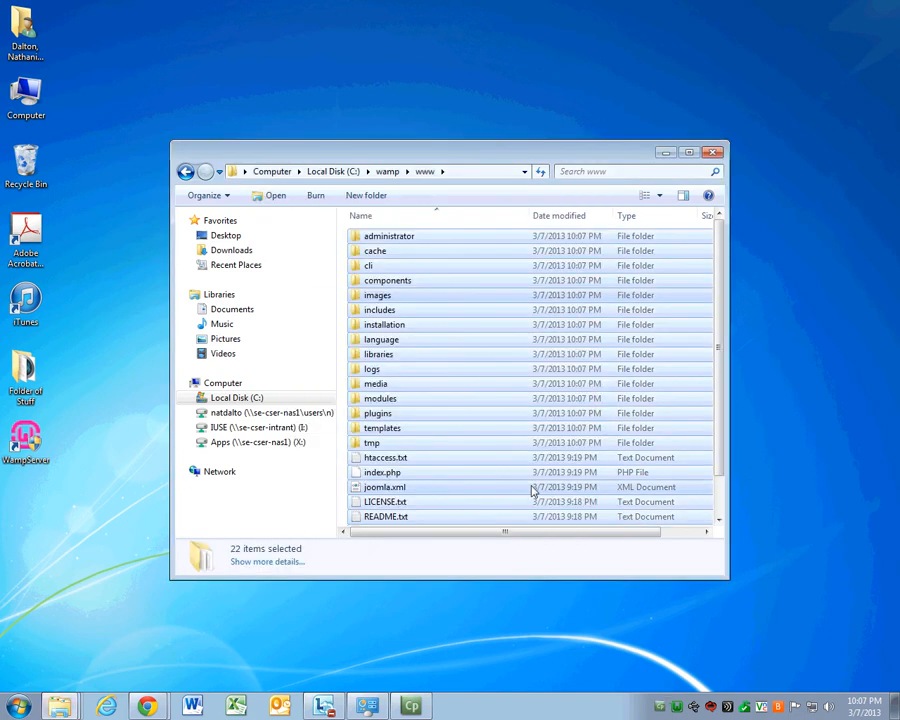
{"action": "mouse_move", "coordinate": [785, 491]}
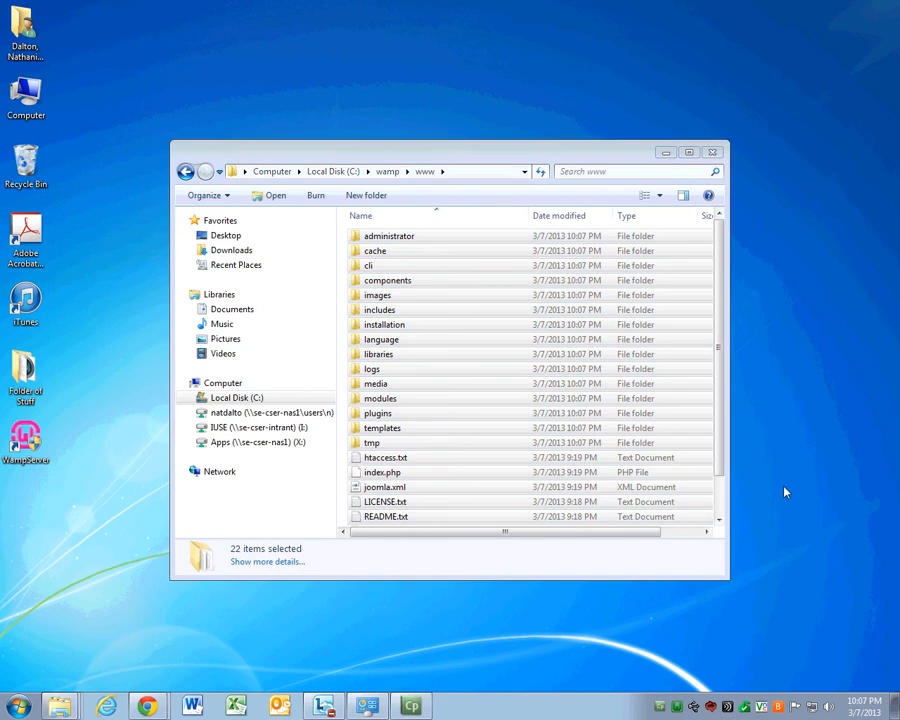
{"action": "mouse_move", "coordinate": [675, 688]}
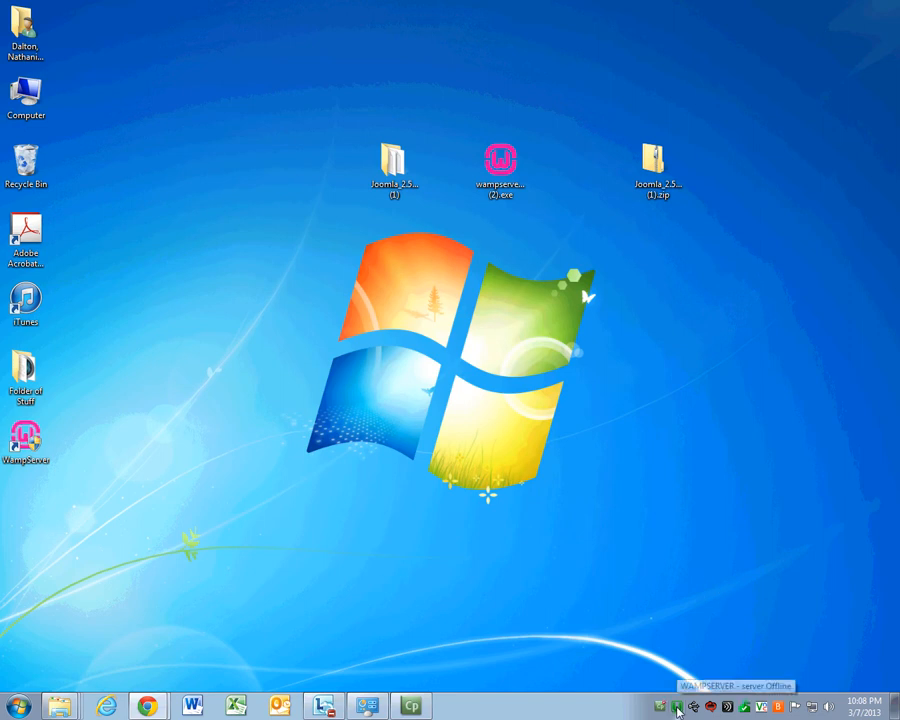
Open phpMyAdmin at localhost from the WampServer tray menu
{"action": "left_click", "coordinate": [677, 706]}
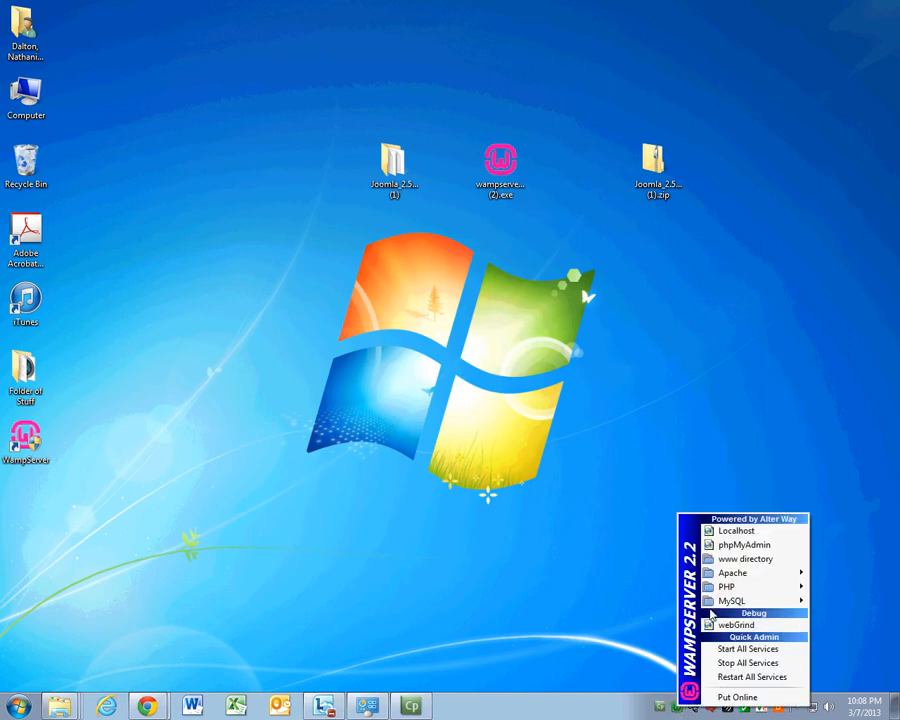
{"action": "mouse_move", "coordinate": [744, 545]}
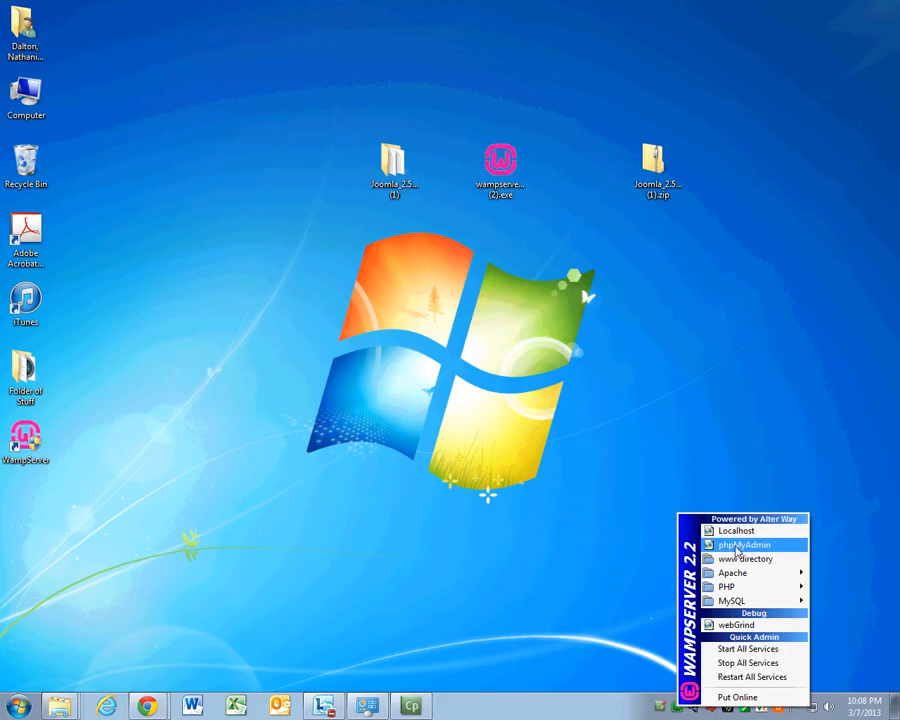
{"action": "left_click", "coordinate": [744, 545]}
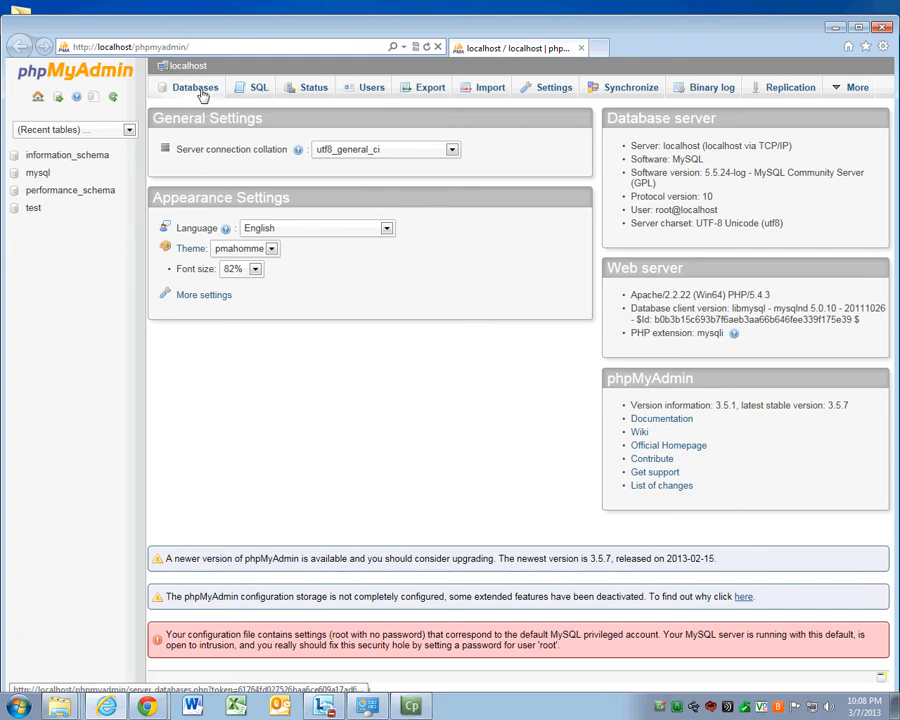
Create the joomladb database under Databases, then view the Users overview
{"action": "left_click", "coordinate": [194, 87]}
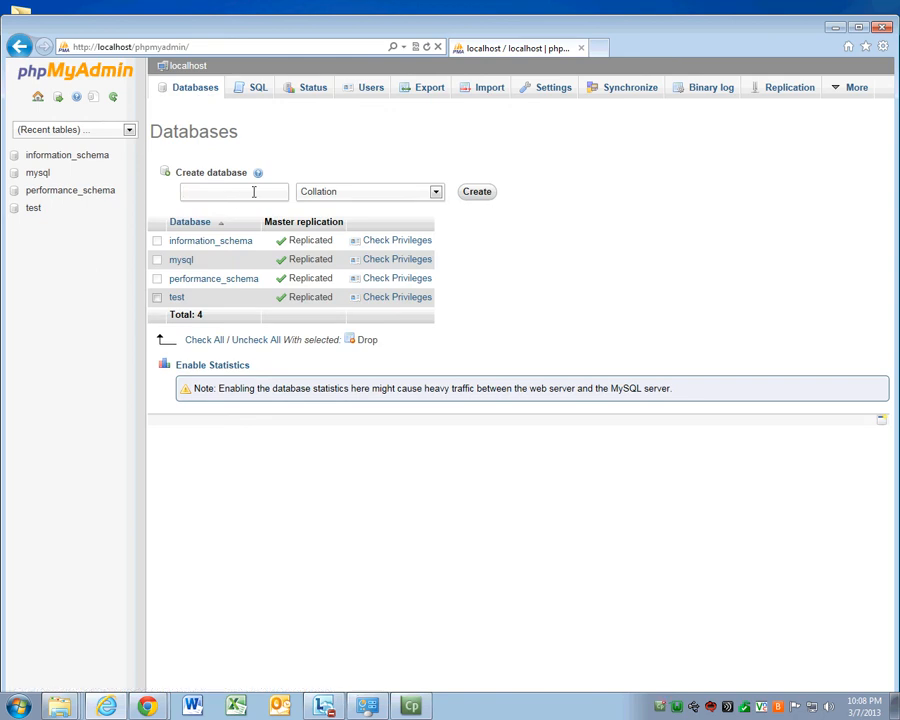
{"action": "left_click", "coordinate": [234, 191]}
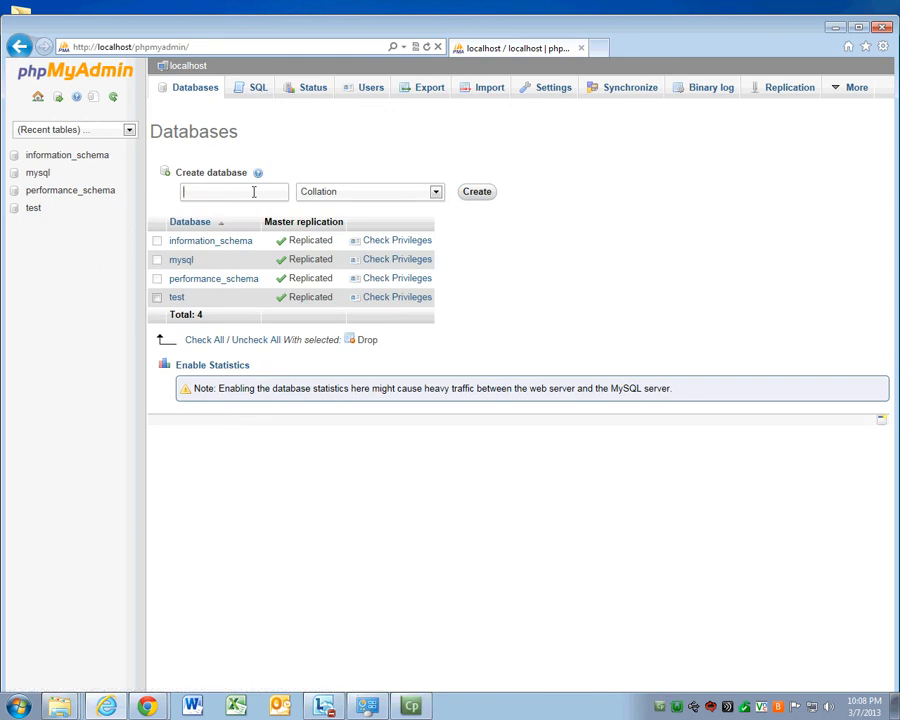
{"action": "type", "text": "joomladb"}
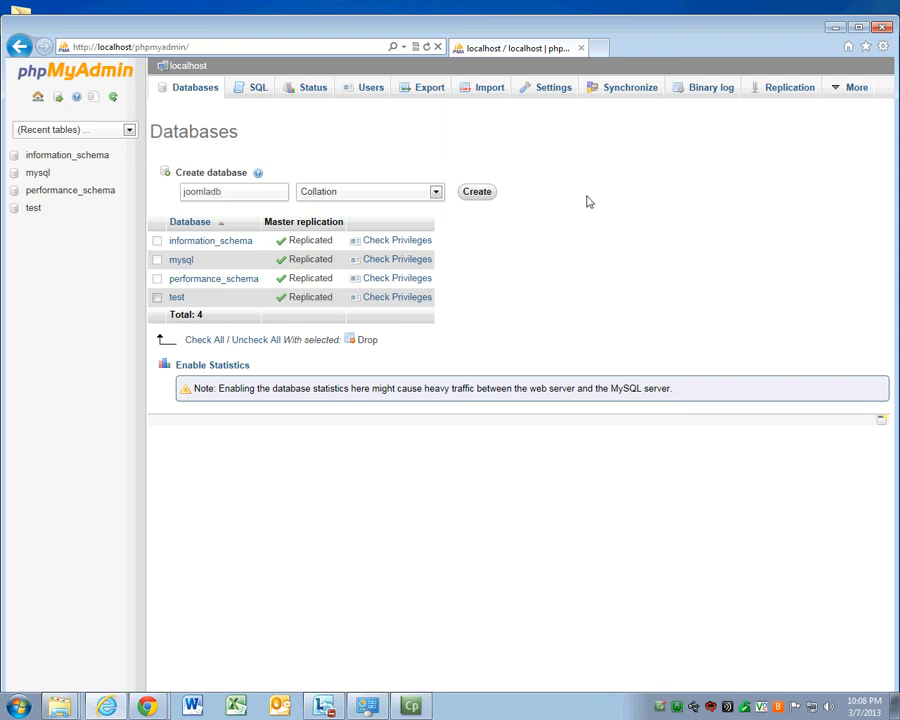
{"action": "left_click", "coordinate": [476, 191]}
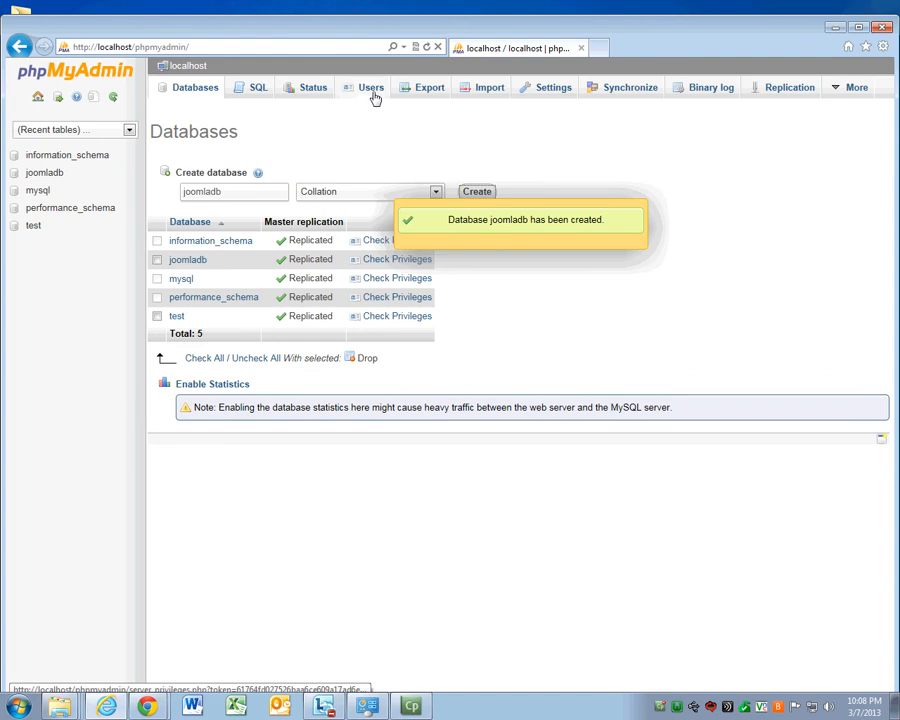
{"action": "left_click", "coordinate": [371, 87]}
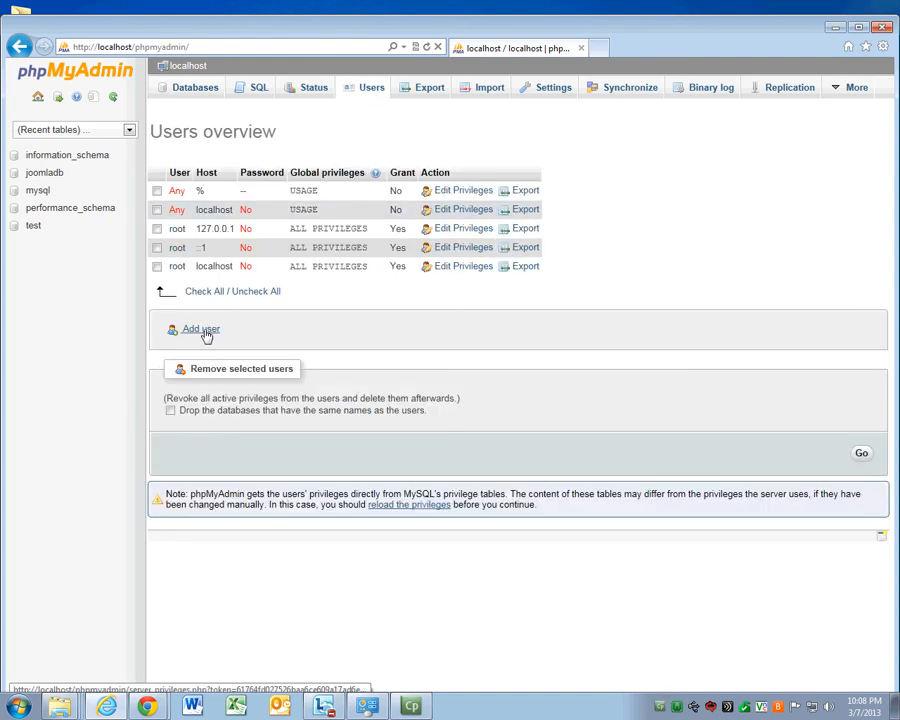
Add user joomlaadmin with Host set to Local and a password
{"action": "left_click", "coordinate": [200, 328]}
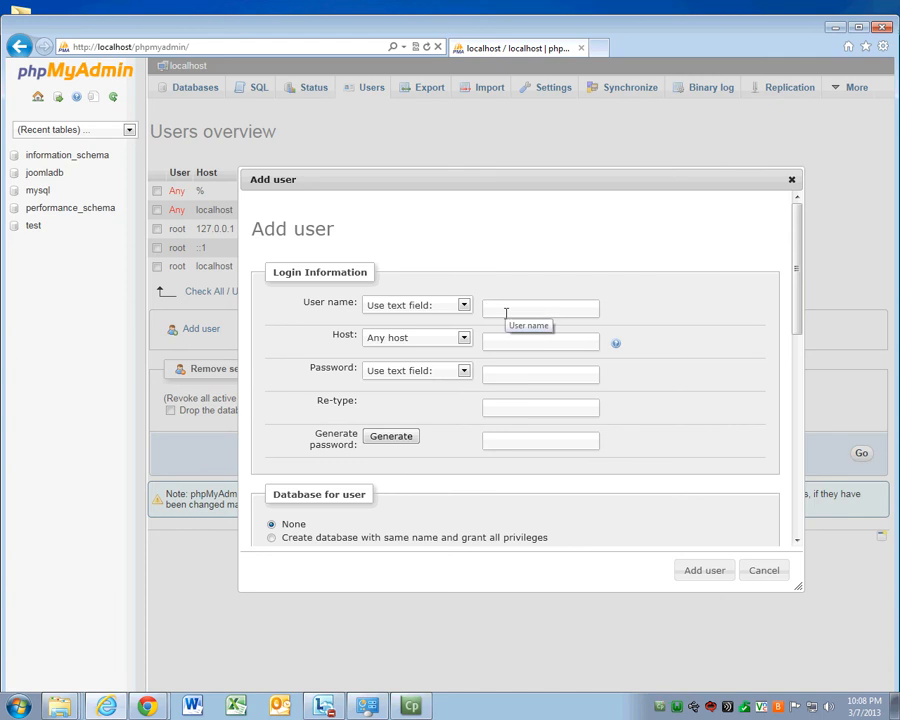
{"action": "type", "text": "joomlaadmin"}
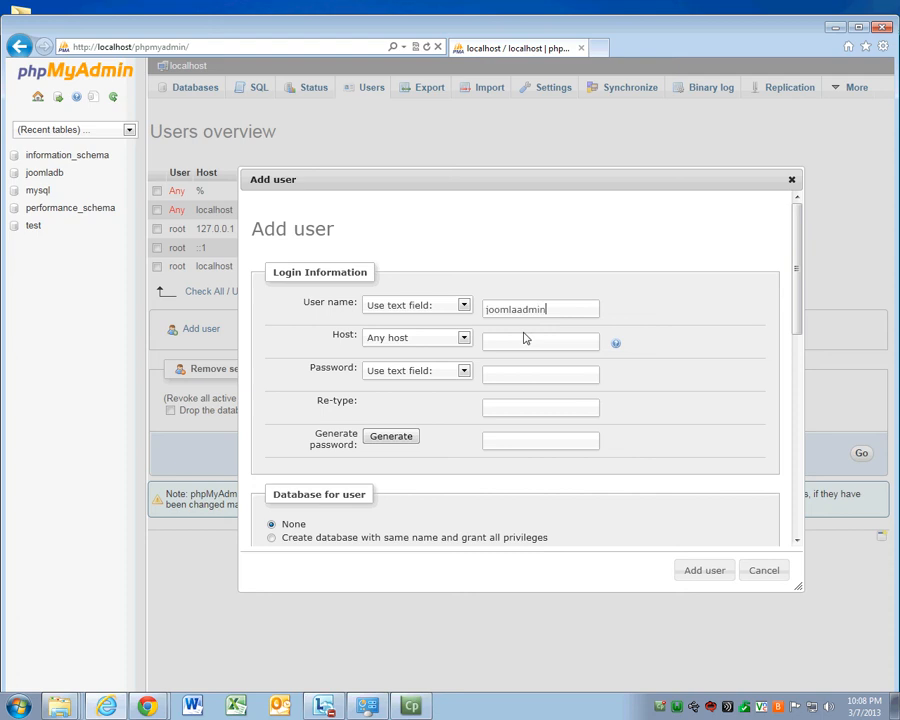
{"action": "left_click", "coordinate": [415, 337]}
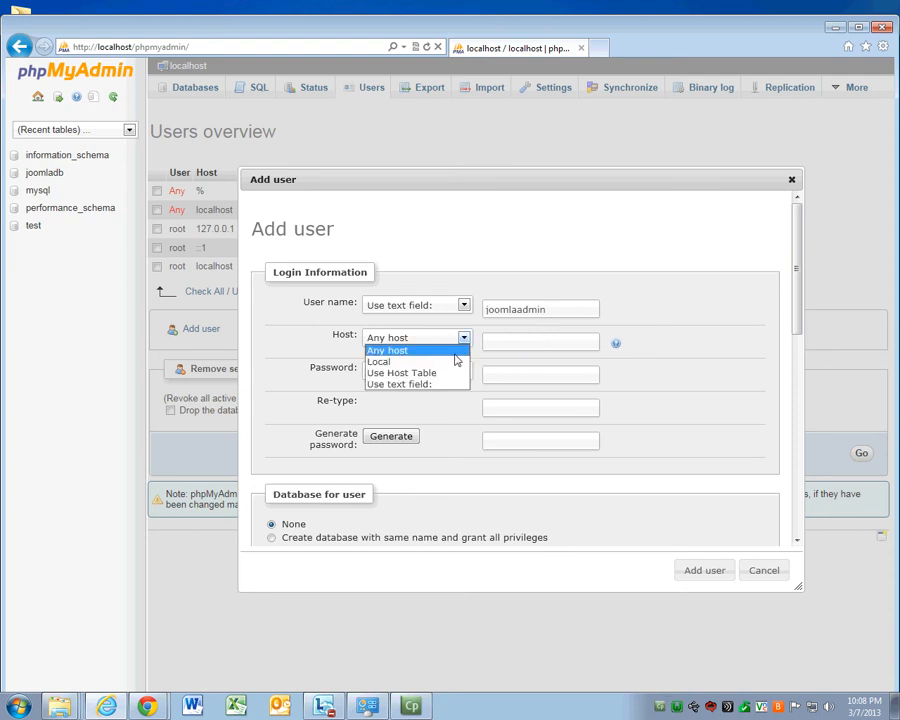
{"action": "left_click", "coordinate": [378, 361]}
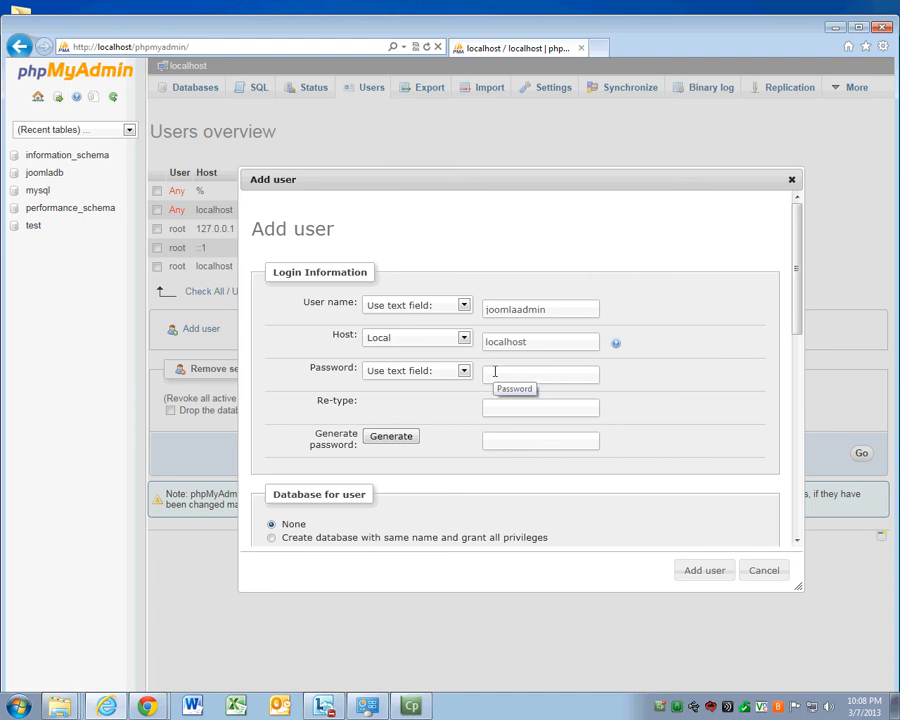
{"action": "left_click", "coordinate": [540, 373]}
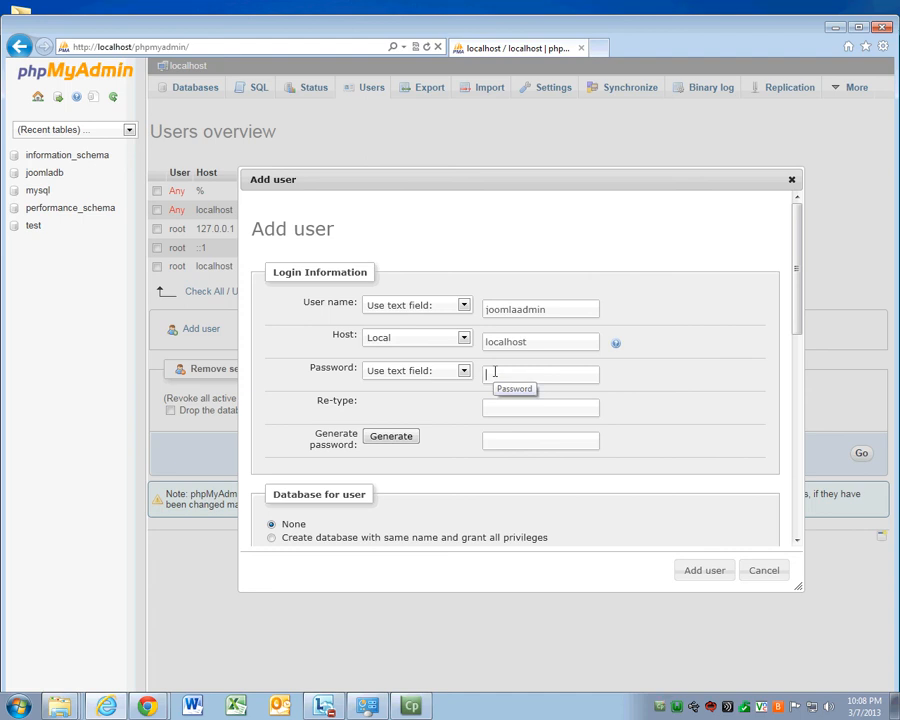
{"action": "type", "text": "password"}
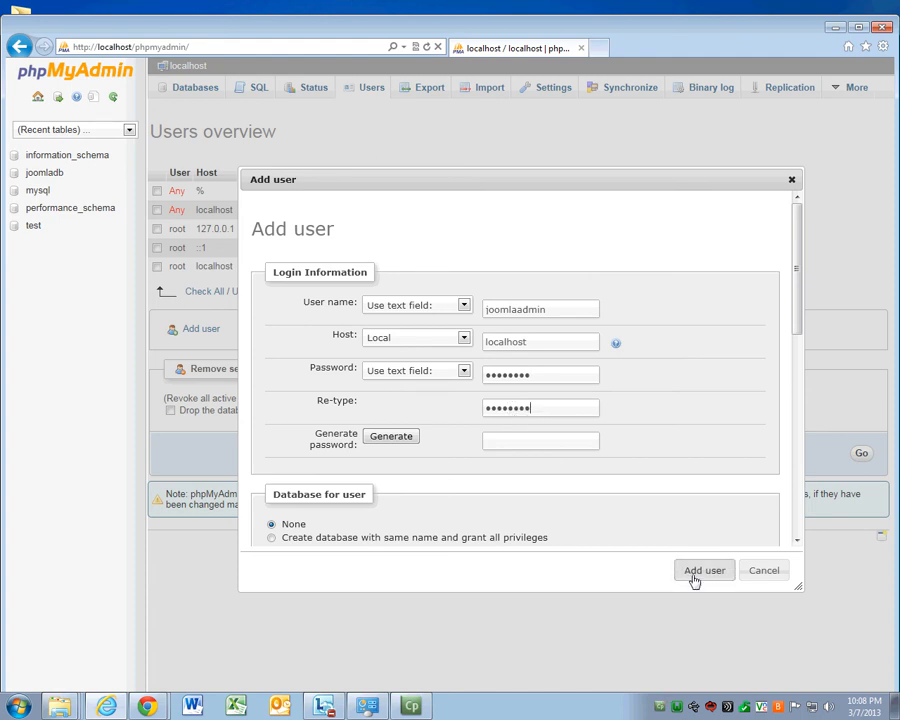
{"action": "left_click", "coordinate": [704, 570]}
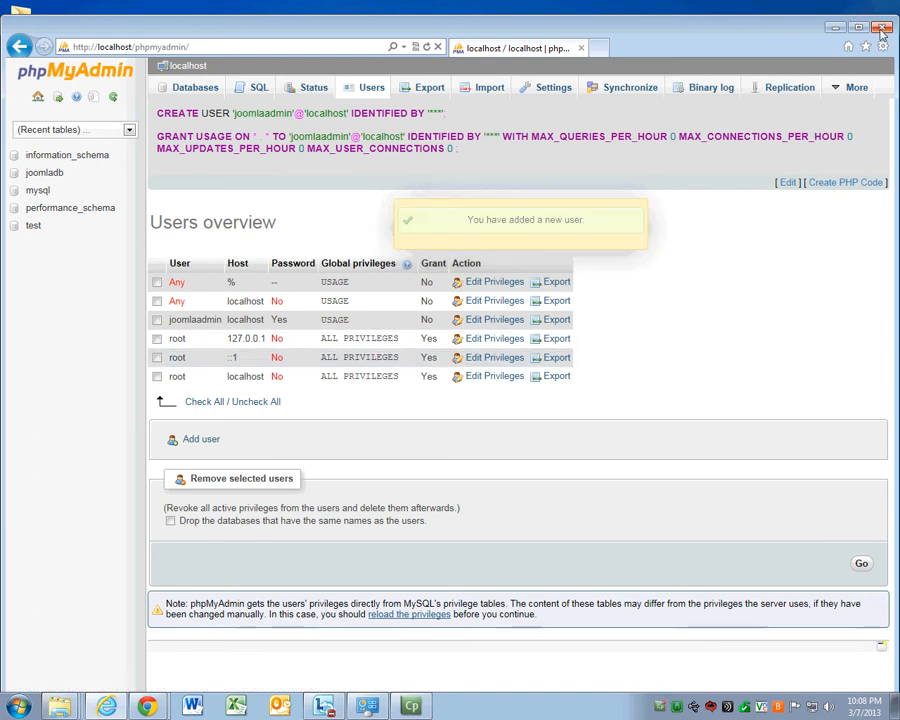
Open localhost/installation and accept English (United States) to reach the pre-installation check
{"action": "left_click", "coordinate": [858, 27]}
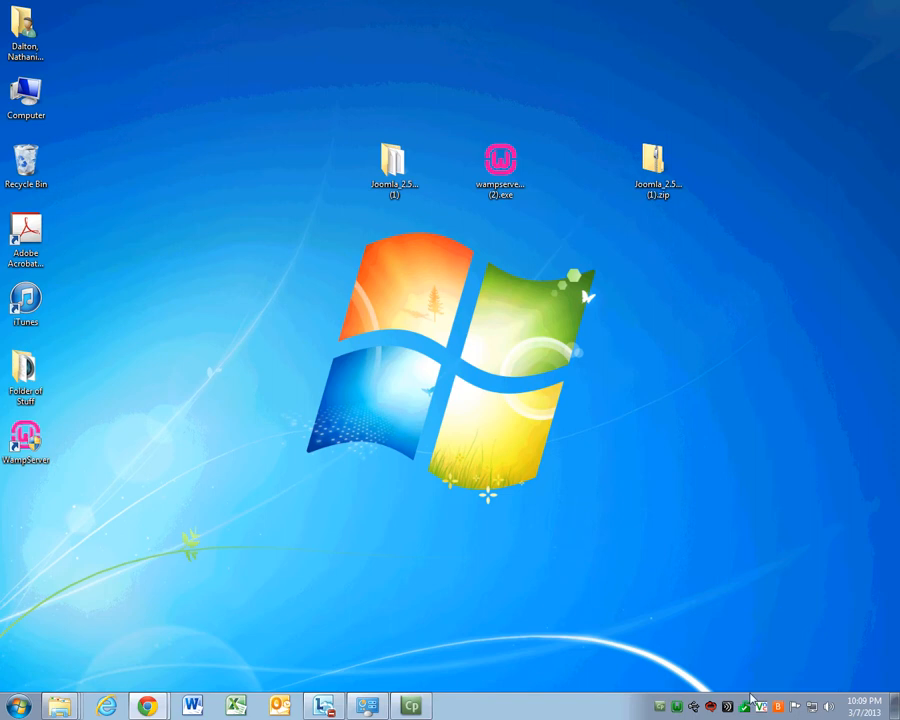
{"action": "left_click", "coordinate": [681, 706]}
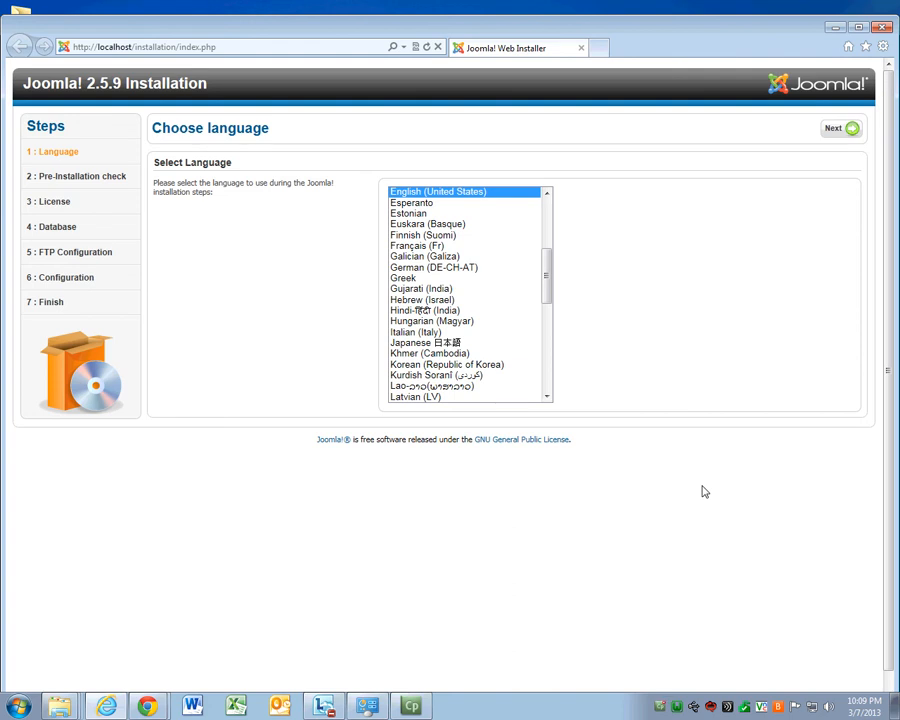
{"action": "mouse_move", "coordinate": [851, 128]}
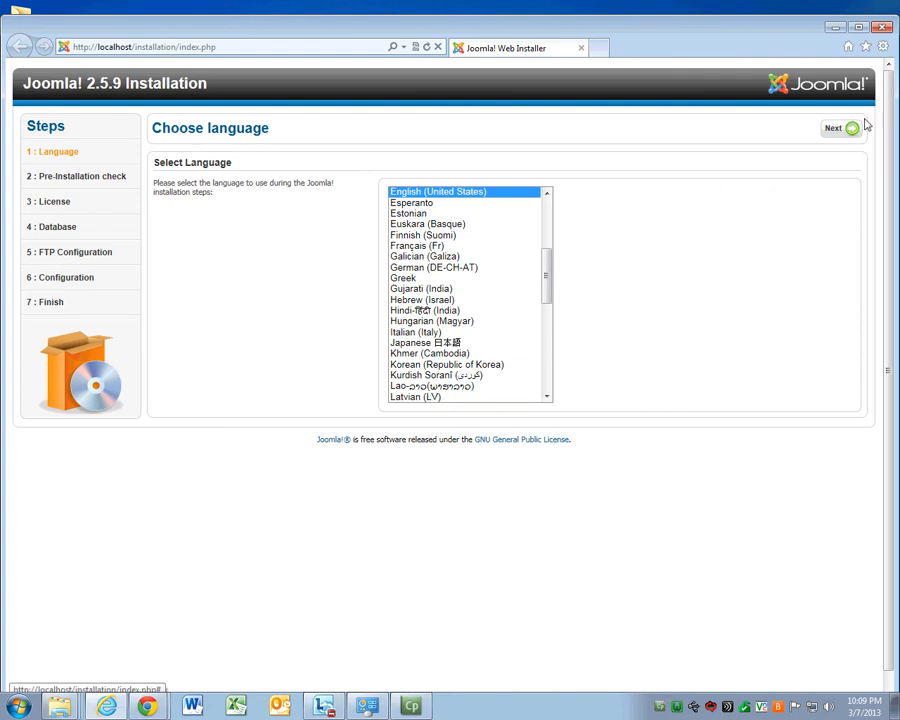
{"action": "left_click", "coordinate": [833, 128]}
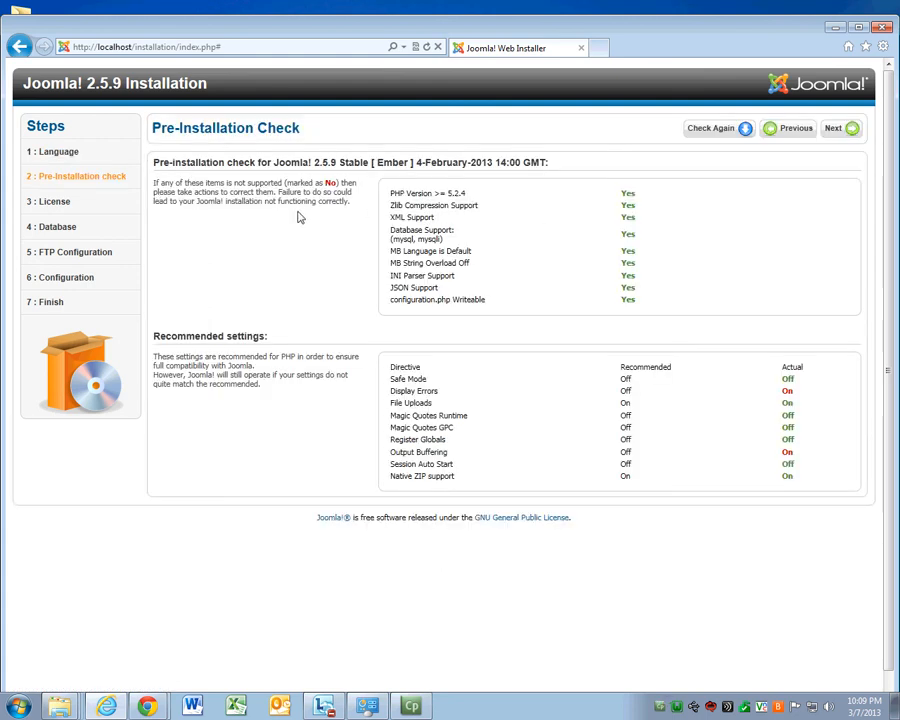
{"action": "mouse_move", "coordinate": [405, 193]}
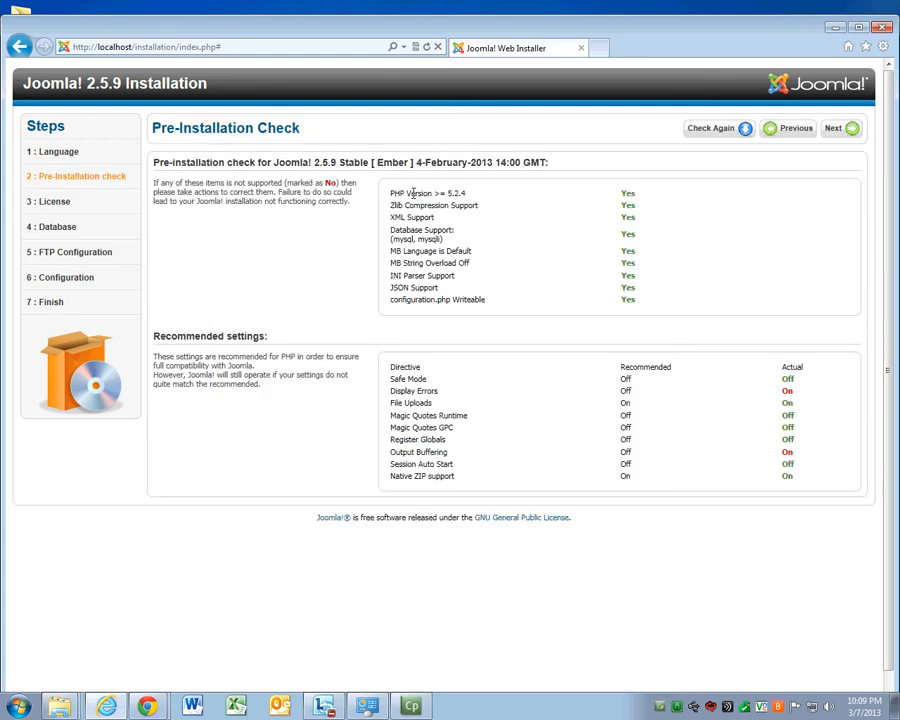
{"action": "mouse_move", "coordinate": [617, 200]}
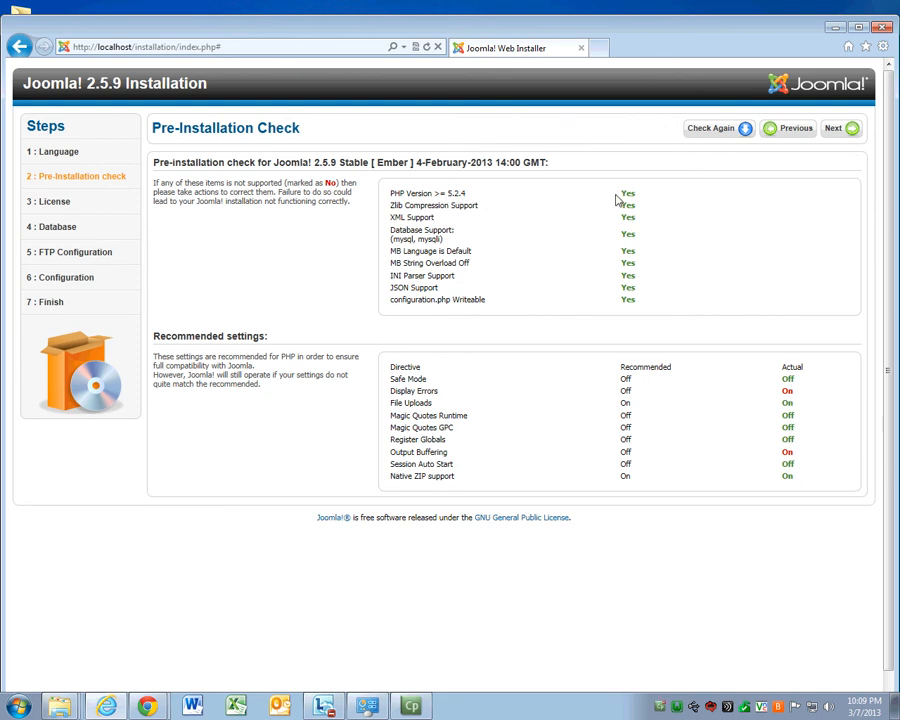
{"action": "mouse_move", "coordinate": [330, 200]}
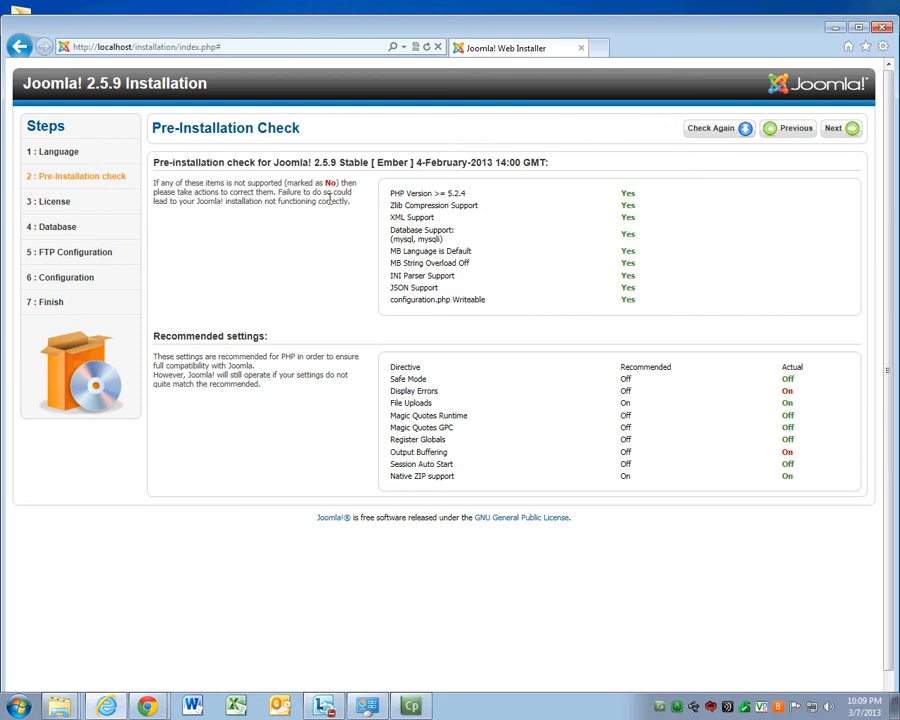
{"action": "mouse_move", "coordinate": [520, 238]}
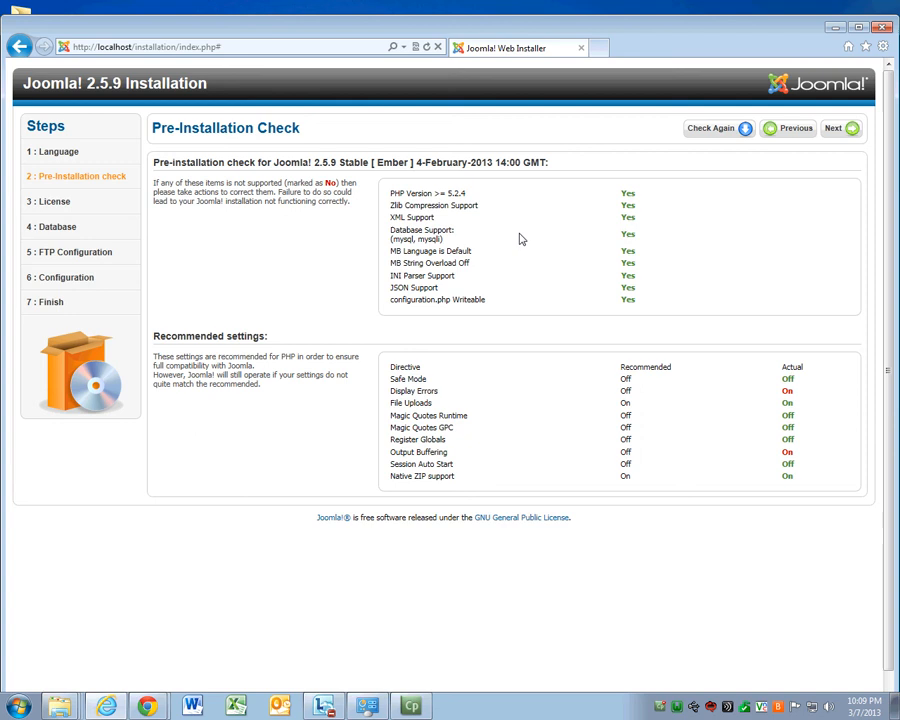
{"action": "mouse_move", "coordinate": [263, 349]}
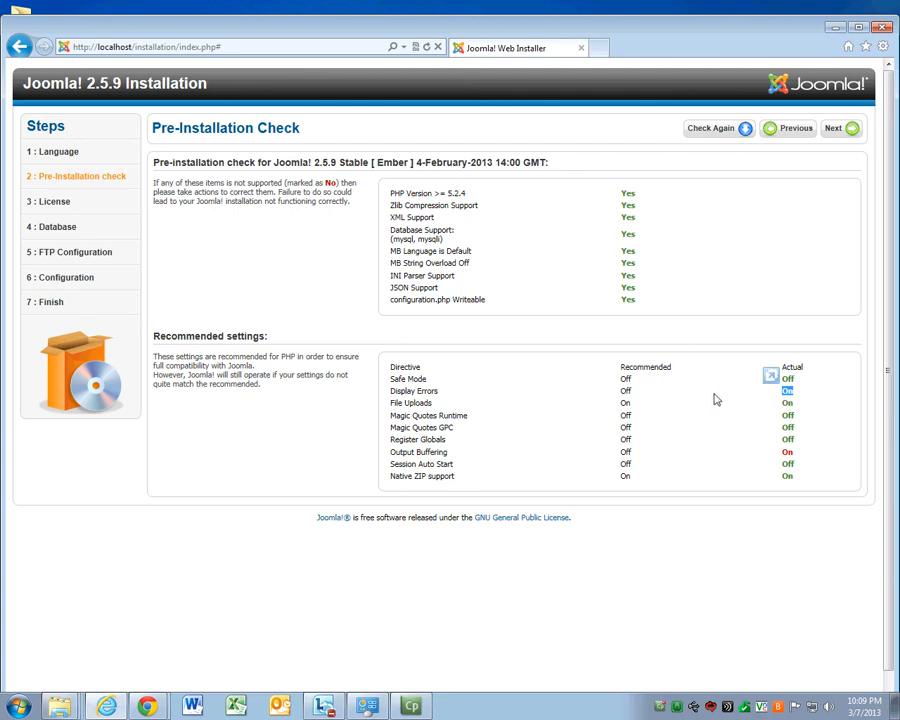
Review the pre-installation check, noting Display Errors is on, and accept the GPL license
{"action": "double_click", "coordinate": [427, 391]}
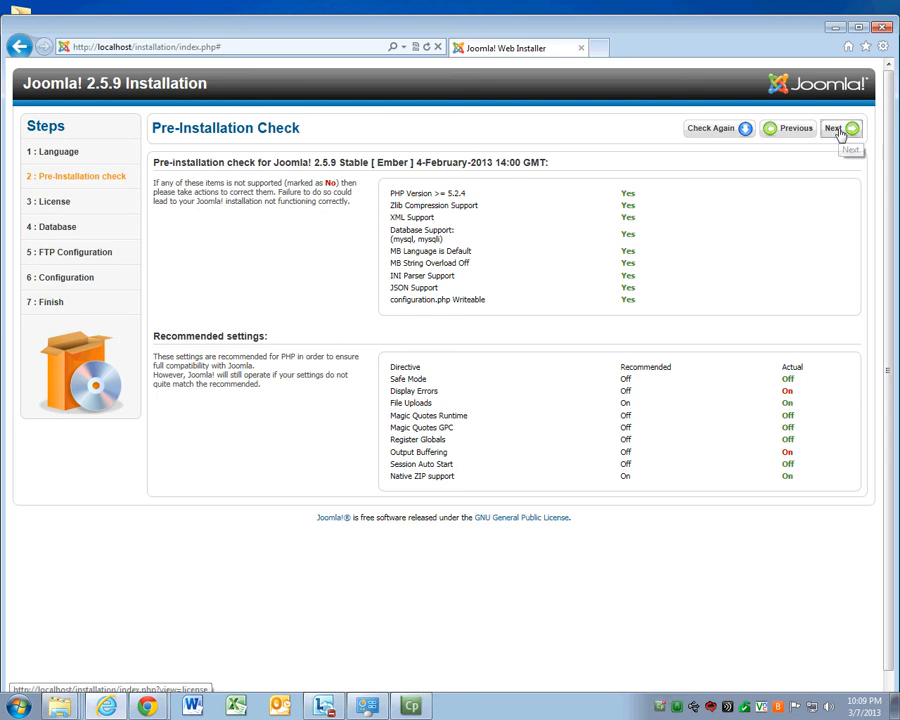
{"action": "left_click", "coordinate": [838, 128]}
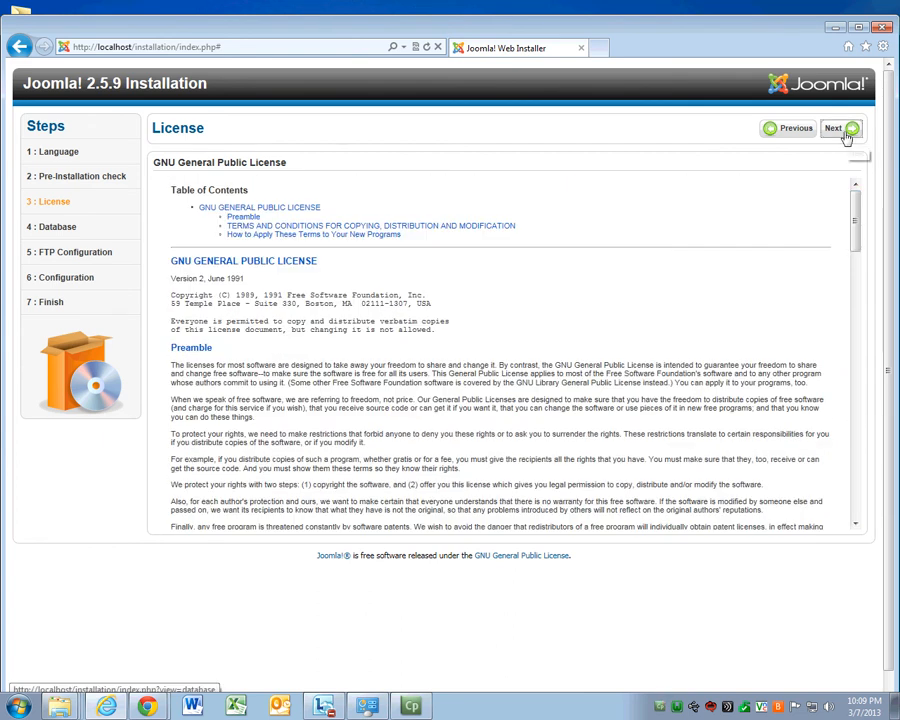
{"action": "left_click", "coordinate": [833, 128]}
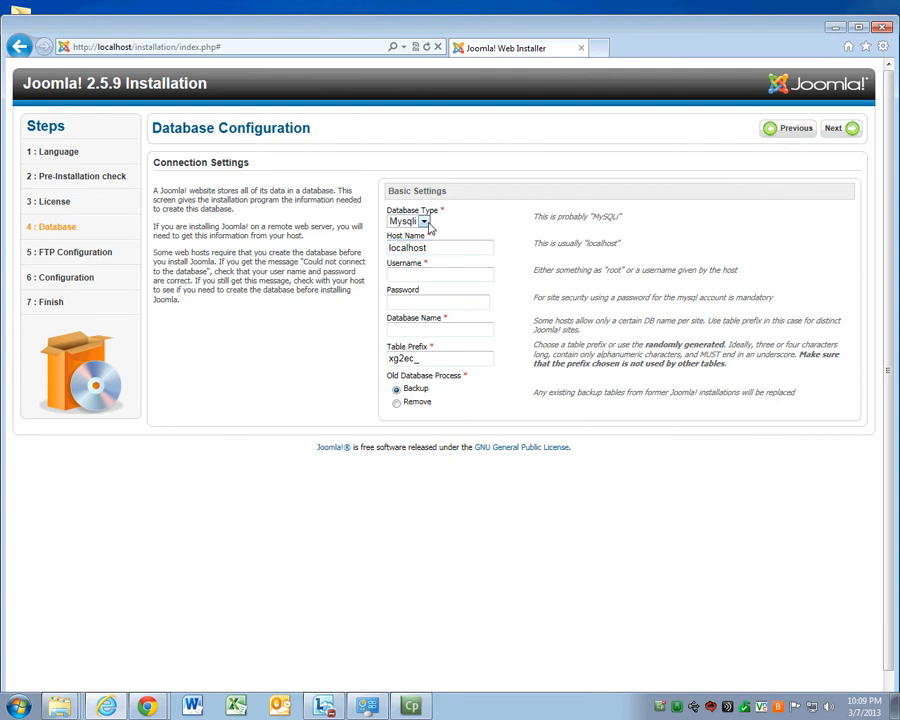
Configure a MySQL connection to host localhost, user root, database joomladb, and submit it
{"action": "left_click", "coordinate": [424, 221]}
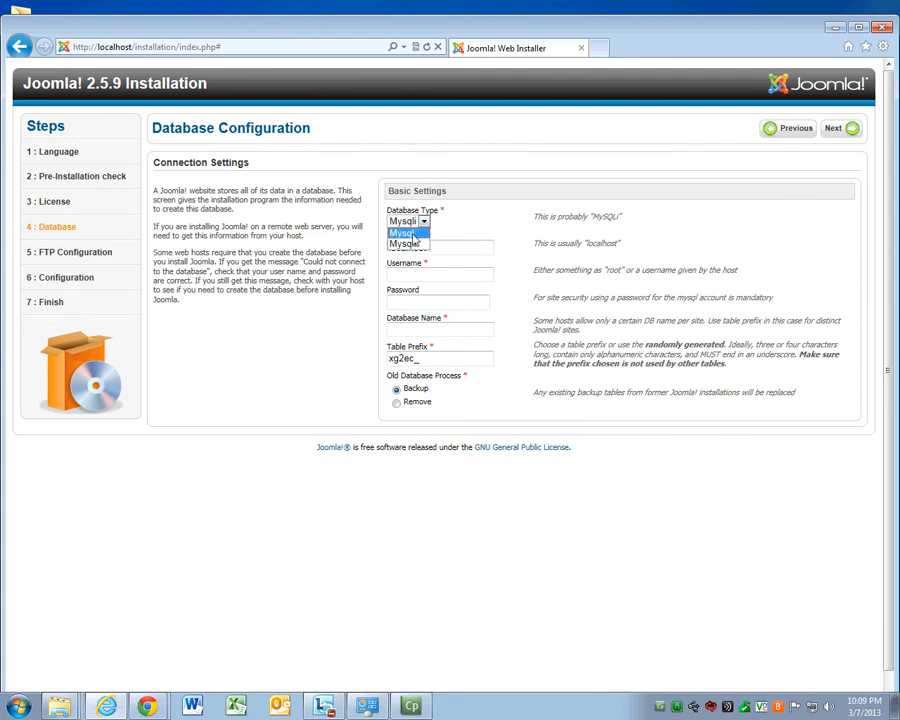
{"action": "type", "text": "localhost"}
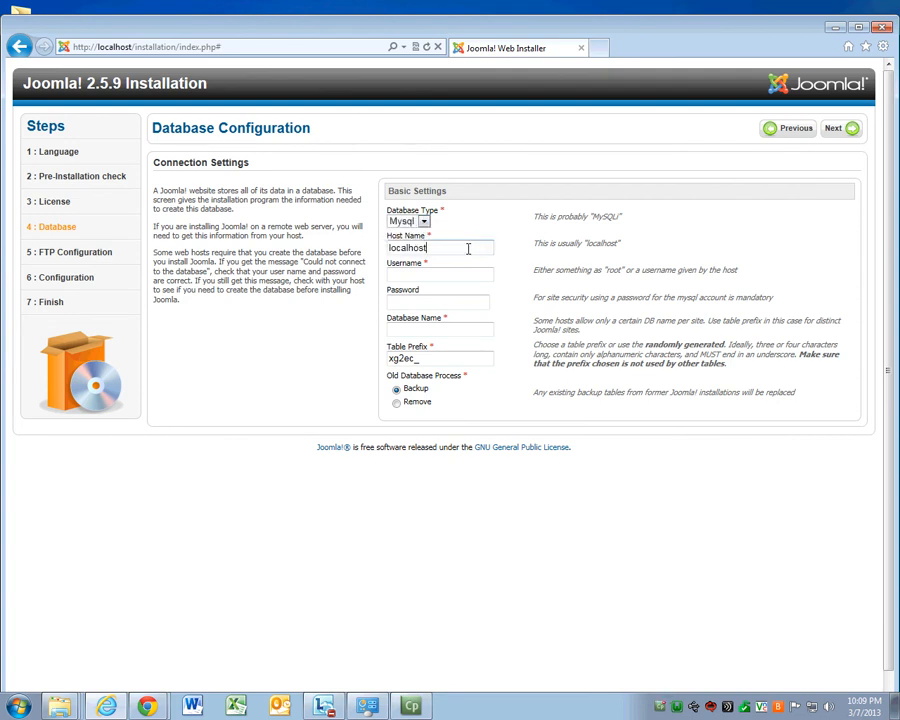
{"action": "left_click", "coordinate": [440, 274]}
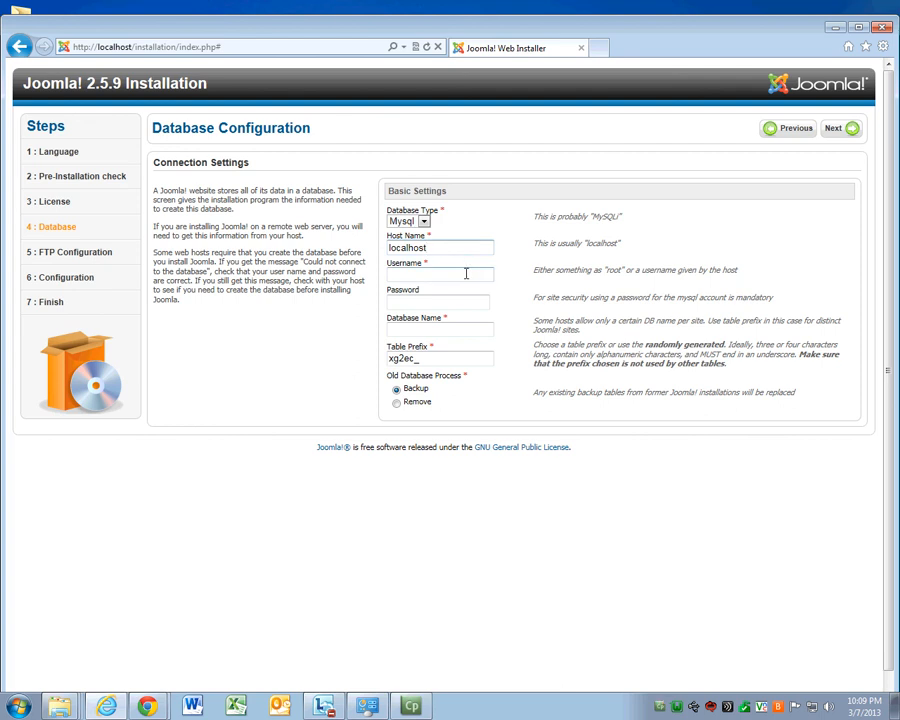
{"action": "type", "text": "root"}
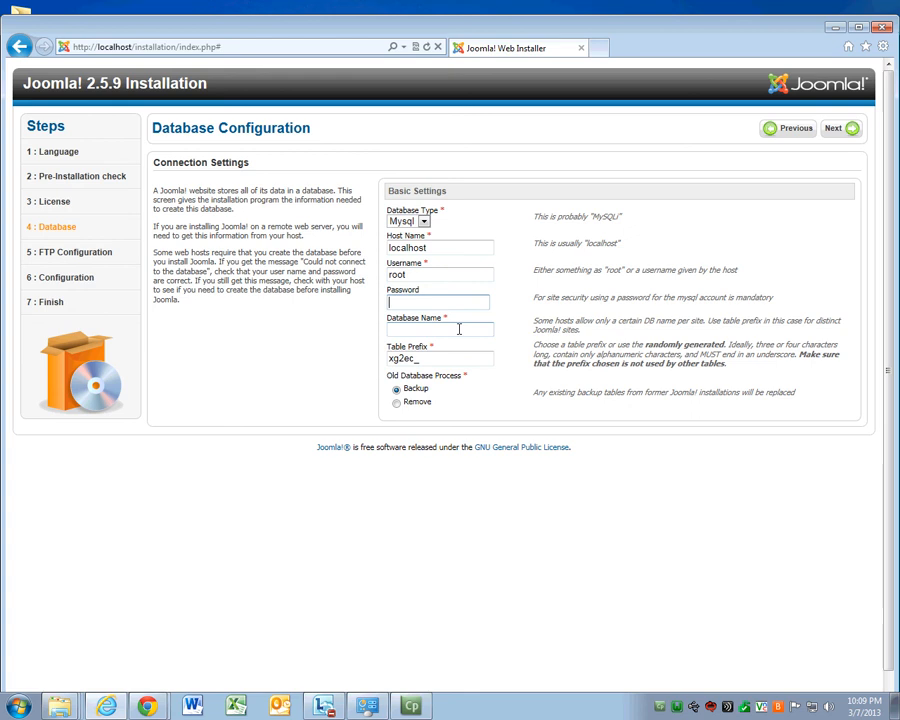
{"action": "type", "text": "joomladb"}
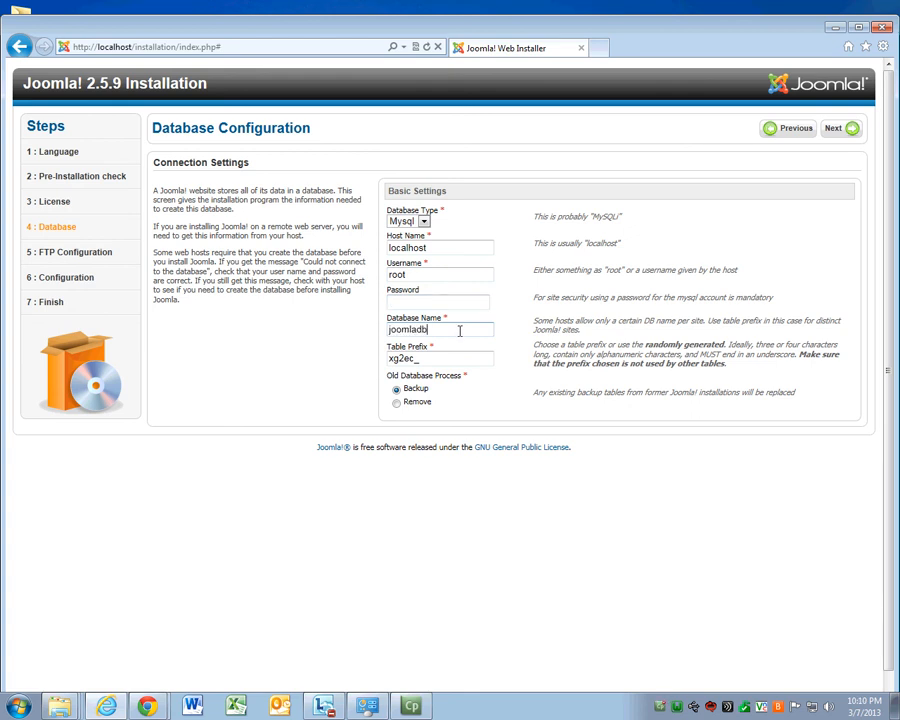
{"action": "left_click", "coordinate": [438, 302]}
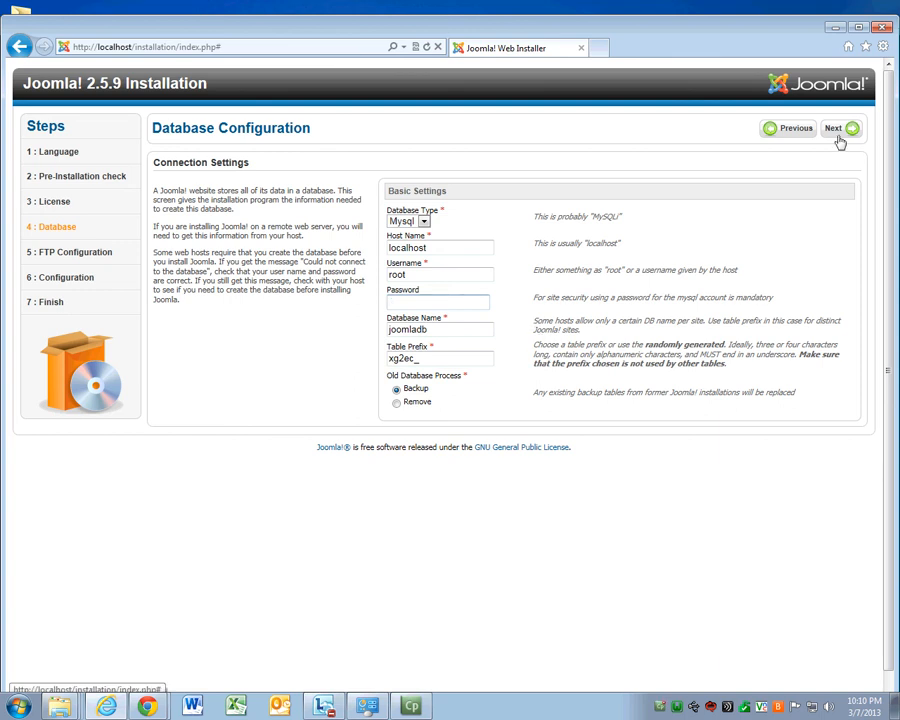
{"action": "left_click", "coordinate": [833, 128]}
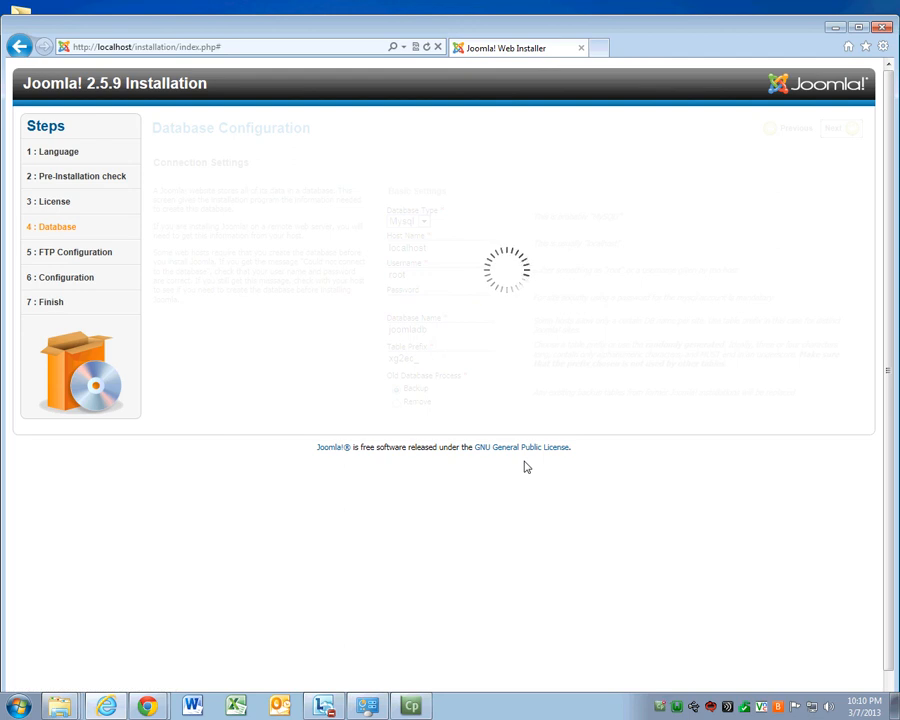
{"action": "left_click", "coordinate": [840, 128]}
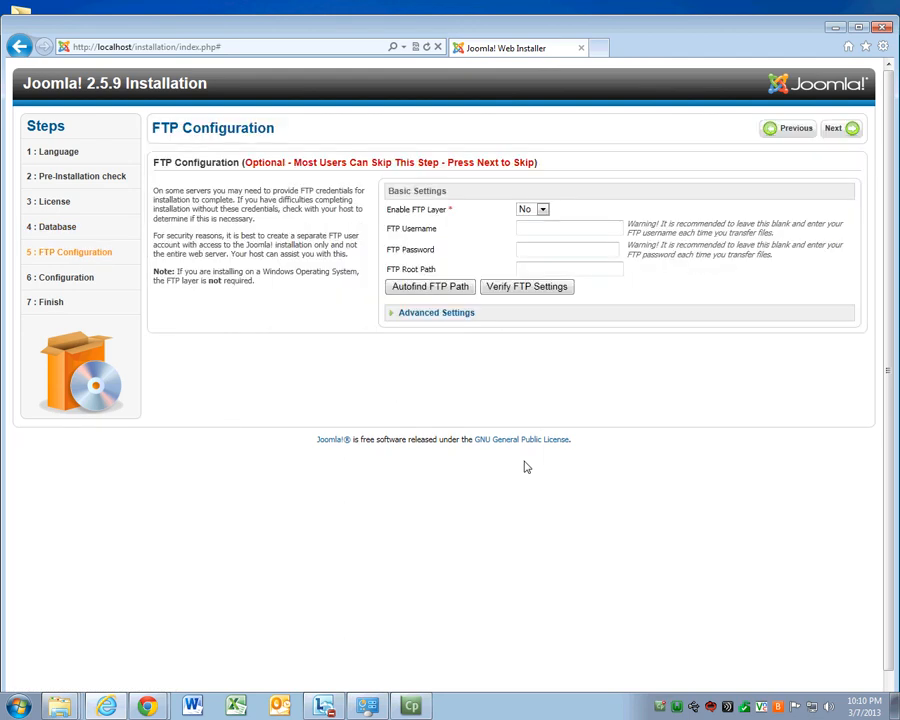
{"action": "mouse_move", "coordinate": [320, 368]}
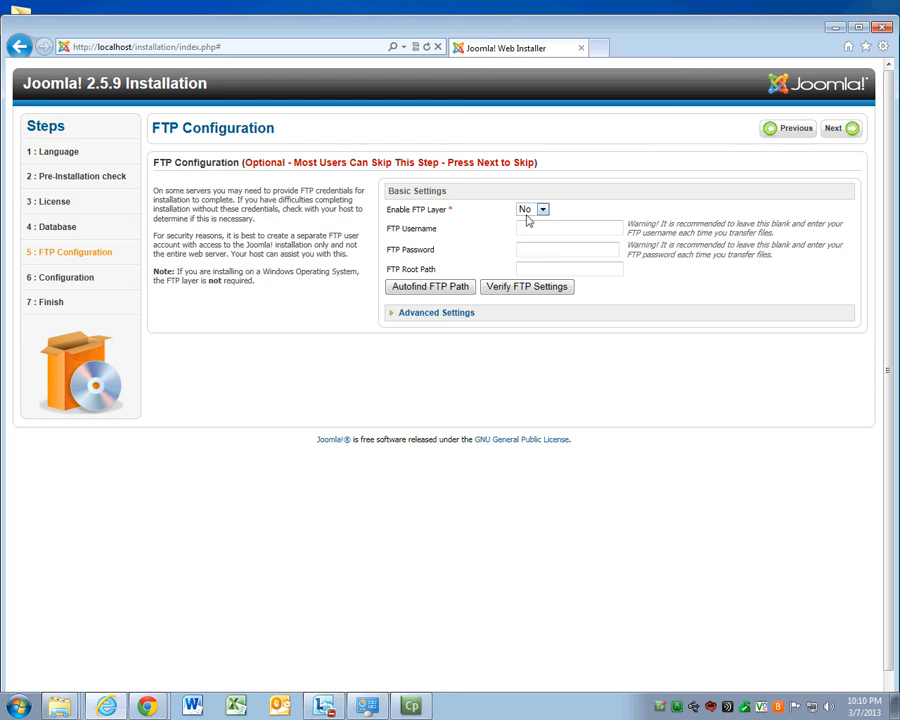
Keep Enable FTP Layer set to No and continue to Main Configuration
{"action": "left_click", "coordinate": [533, 209]}
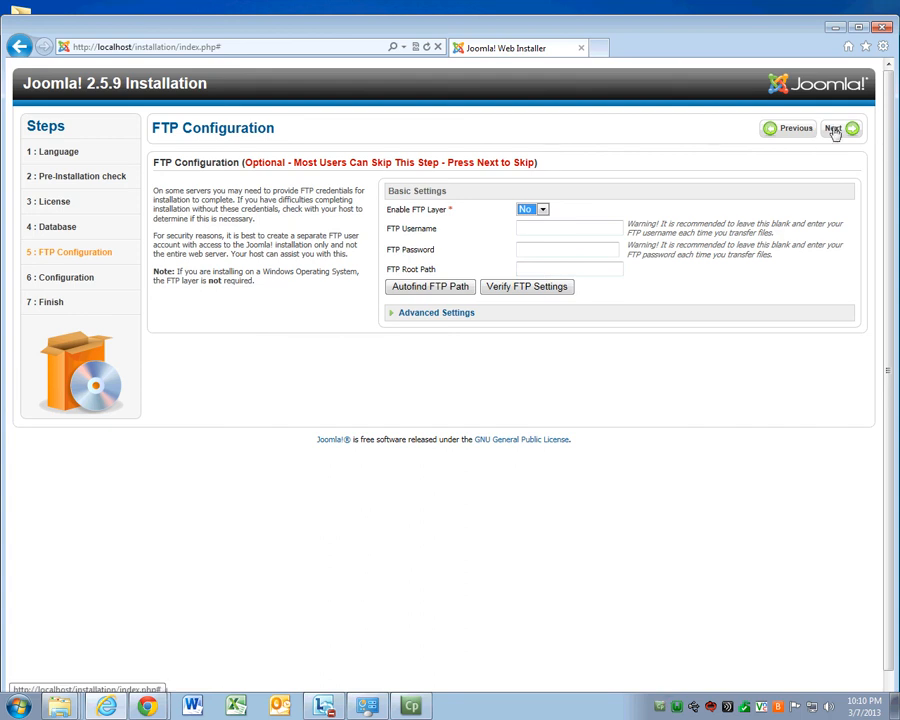
{"action": "left_click", "coordinate": [833, 128]}
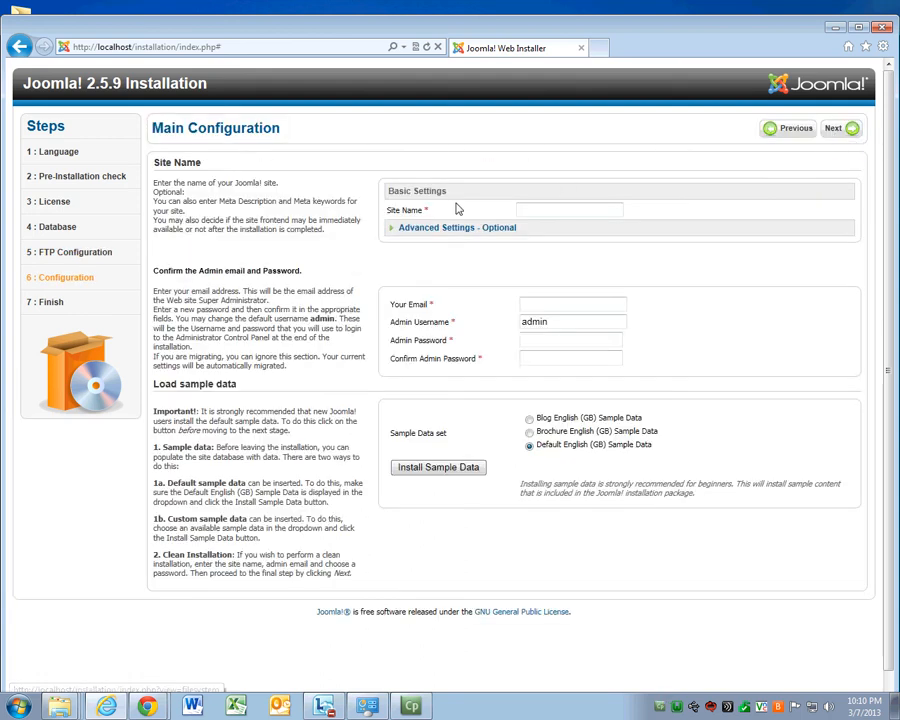
Enter site name JoomlaSite, the admin email and matching admin password, and submit
{"action": "left_click", "coordinate": [569, 209]}
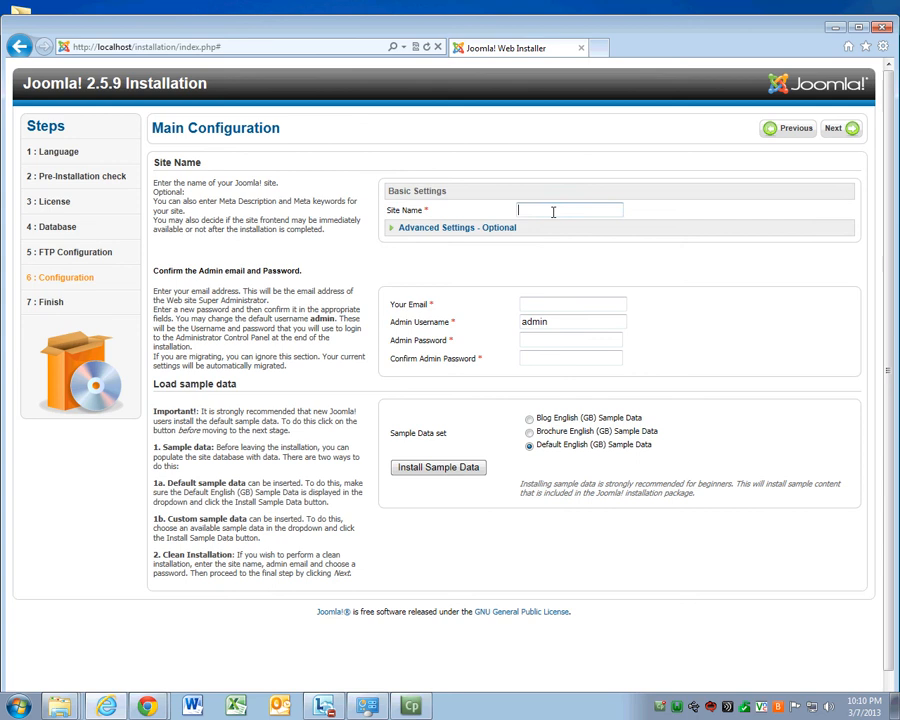
{"action": "type", "text": "JoomlaSite"}
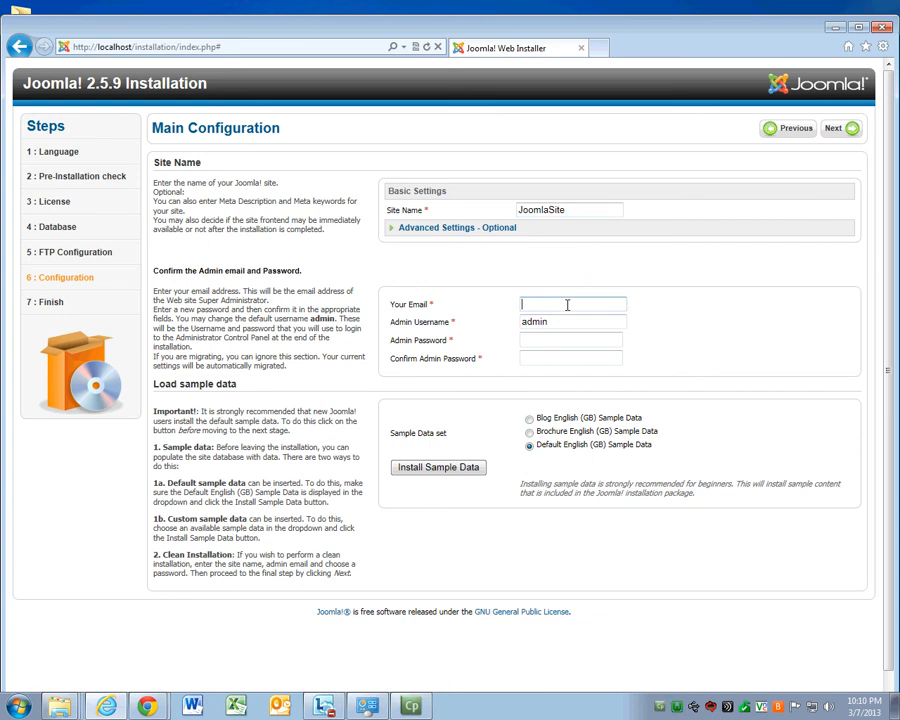
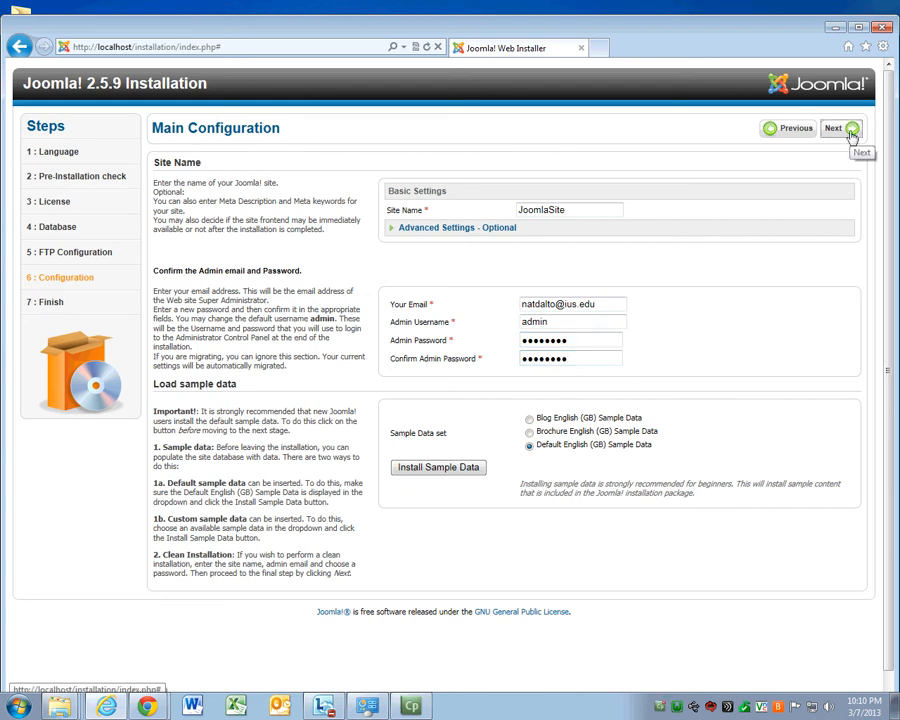
{"action": "left_click", "coordinate": [833, 128]}
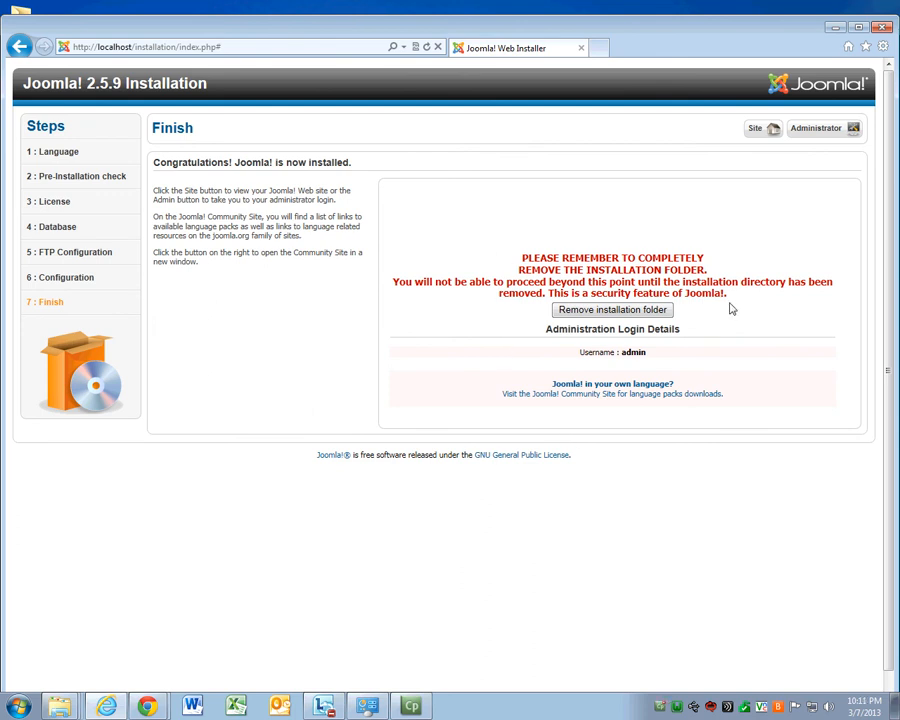
{"action": "mouse_move", "coordinate": [610, 281]}
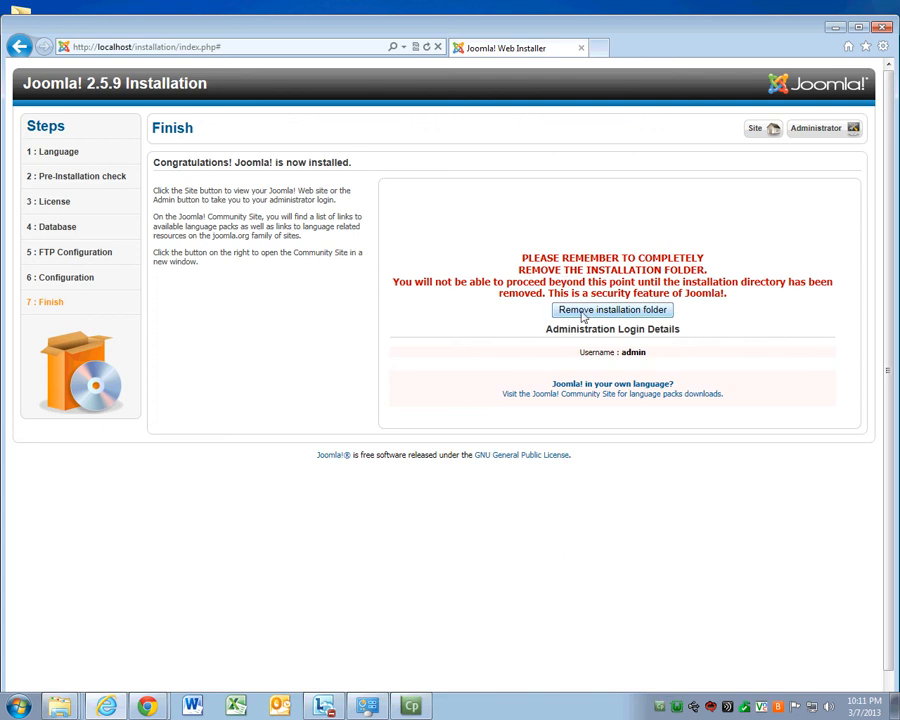
{"action": "mouse_move", "coordinate": [637, 318]}
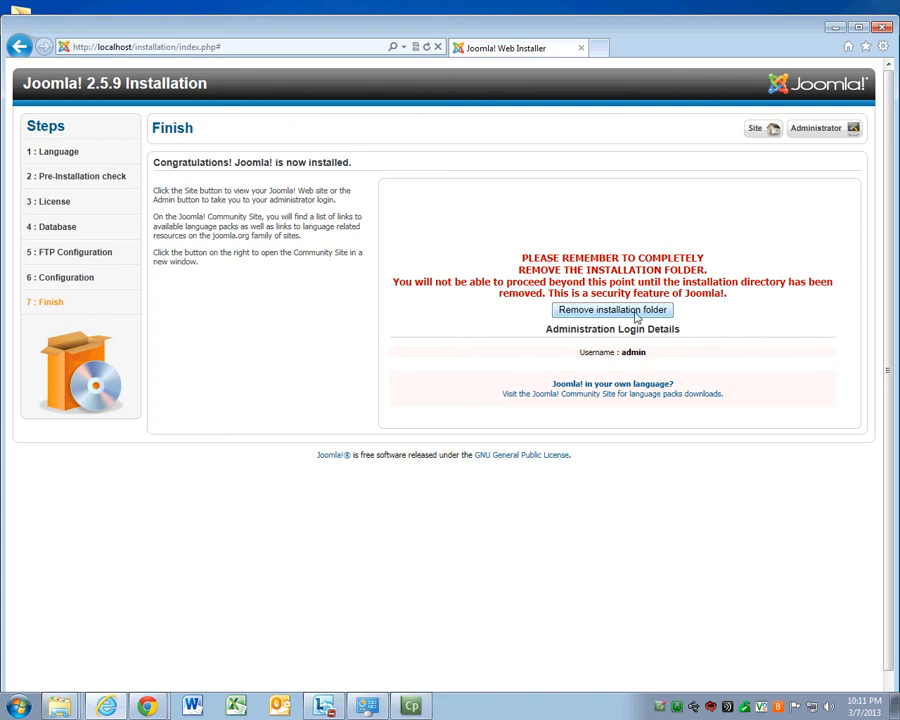
Delete the installation folder and start loading the localhost site
{"action": "left_click", "coordinate": [611, 309]}
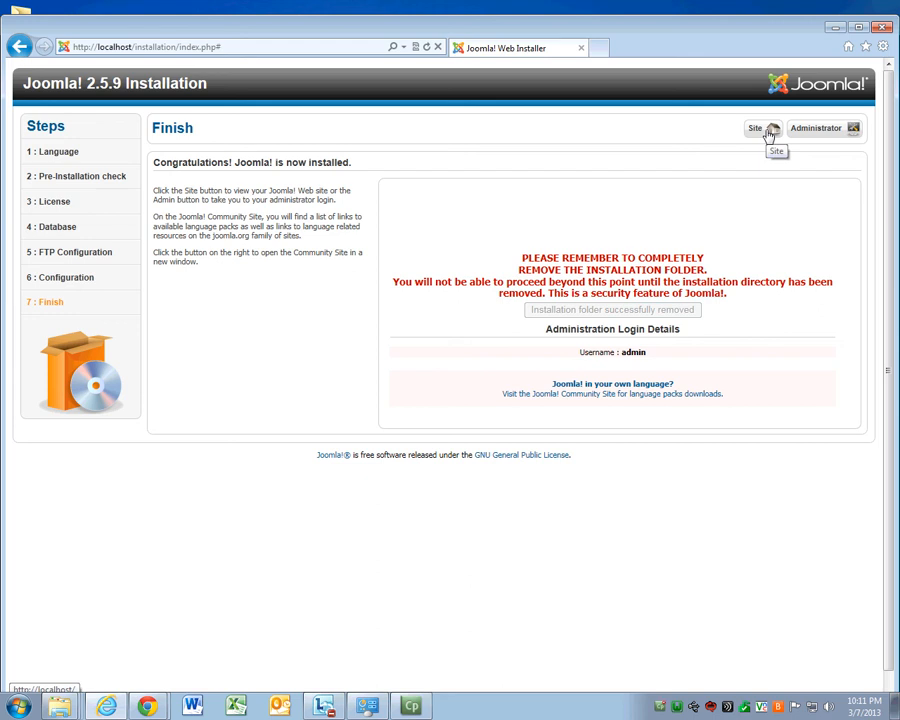
{"action": "left_click", "coordinate": [756, 128]}
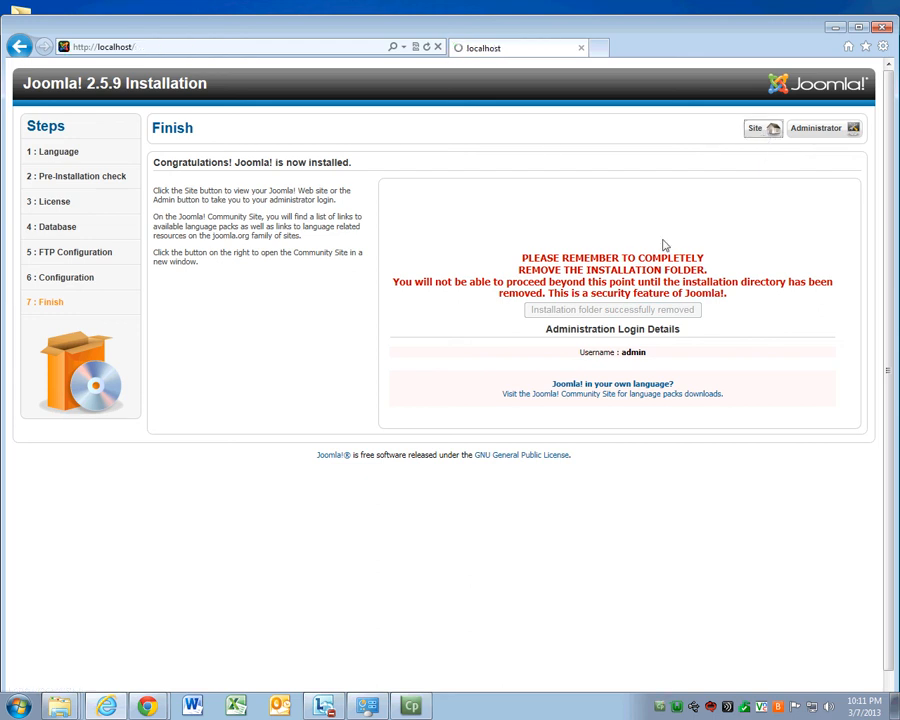
Change the site address to localhost/administrator to open the admin login page
{"action": "left_click", "coordinate": [763, 128]}
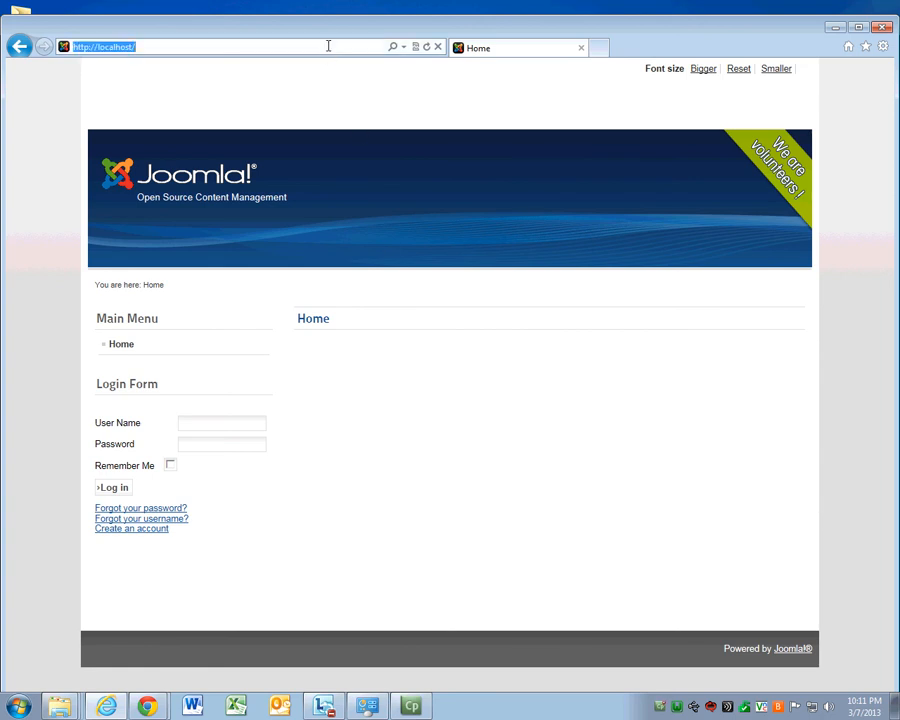
{"action": "type", "text": "administrator/"}
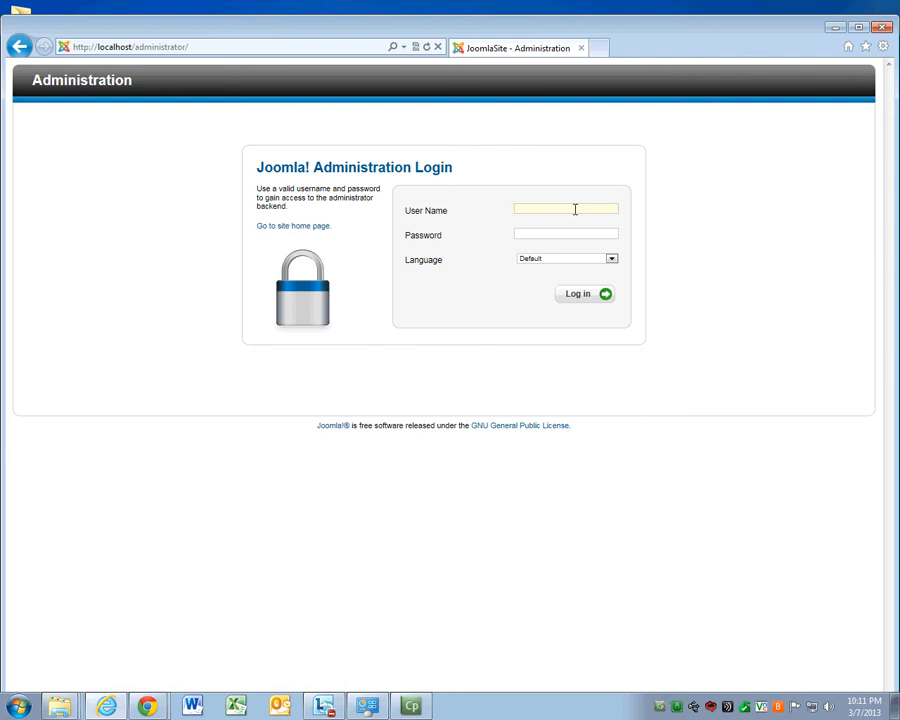
Log in with user name admin and its password to open the Administration control panel
{"action": "type", "text": "admin"}
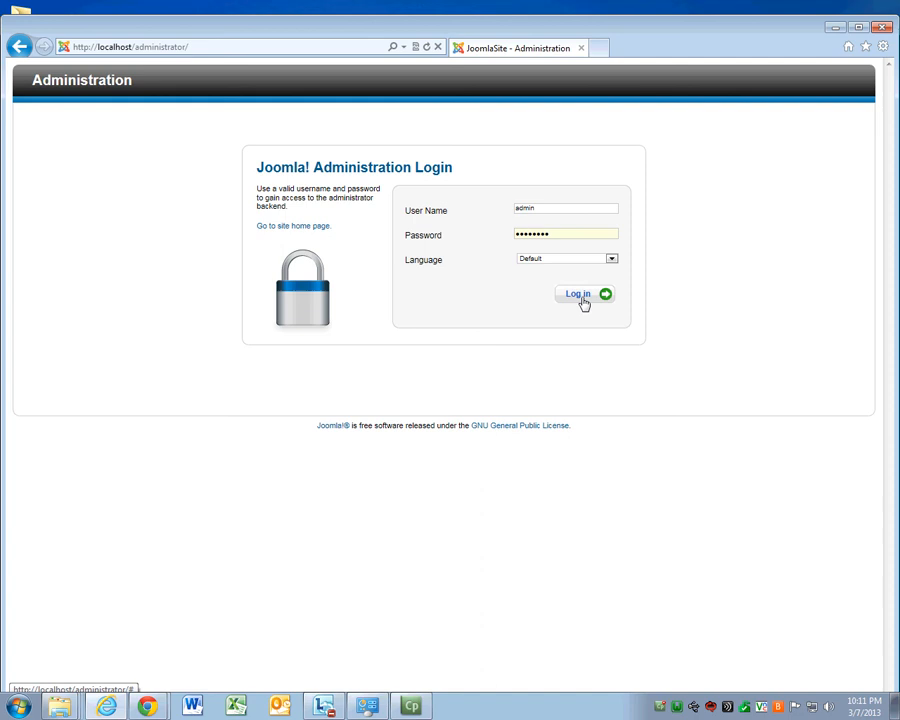
{"action": "left_click", "coordinate": [583, 294]}
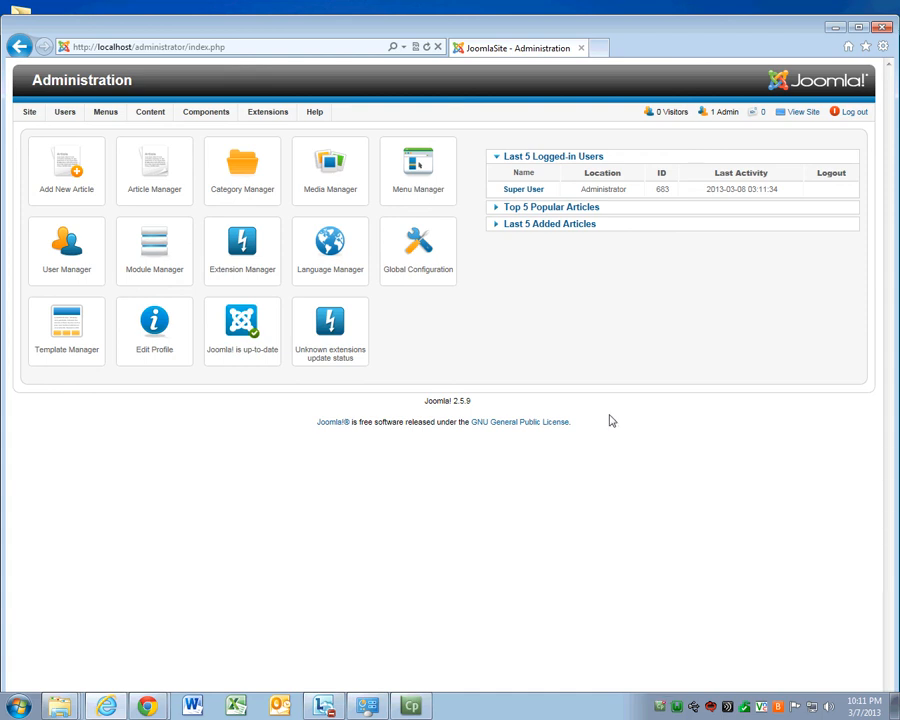
{"action": "mouse_move", "coordinate": [620, 381]}
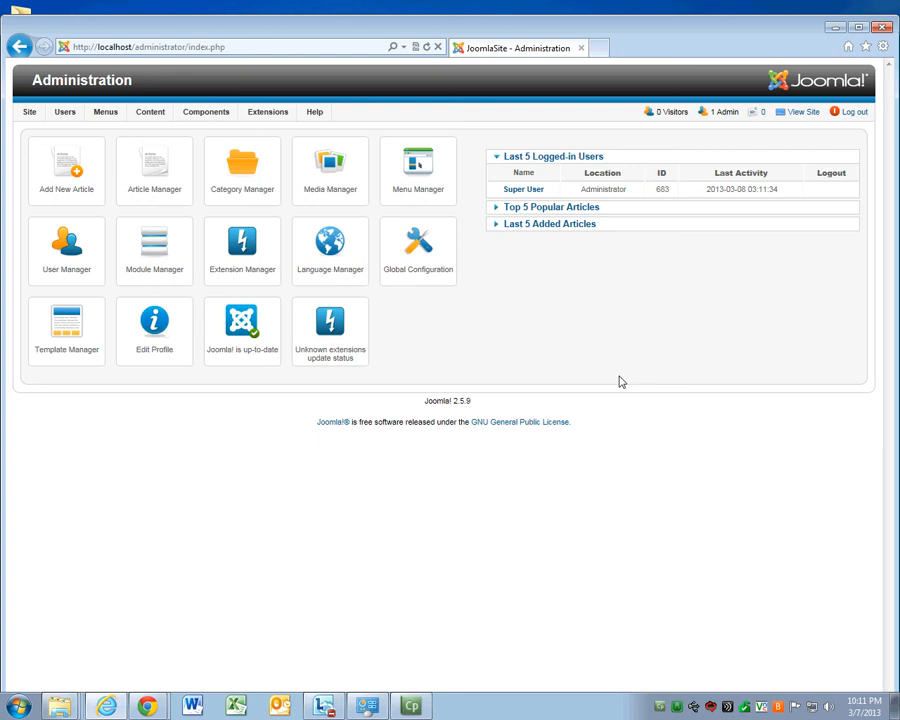
{"action": "mouse_move", "coordinate": [623, 381]}
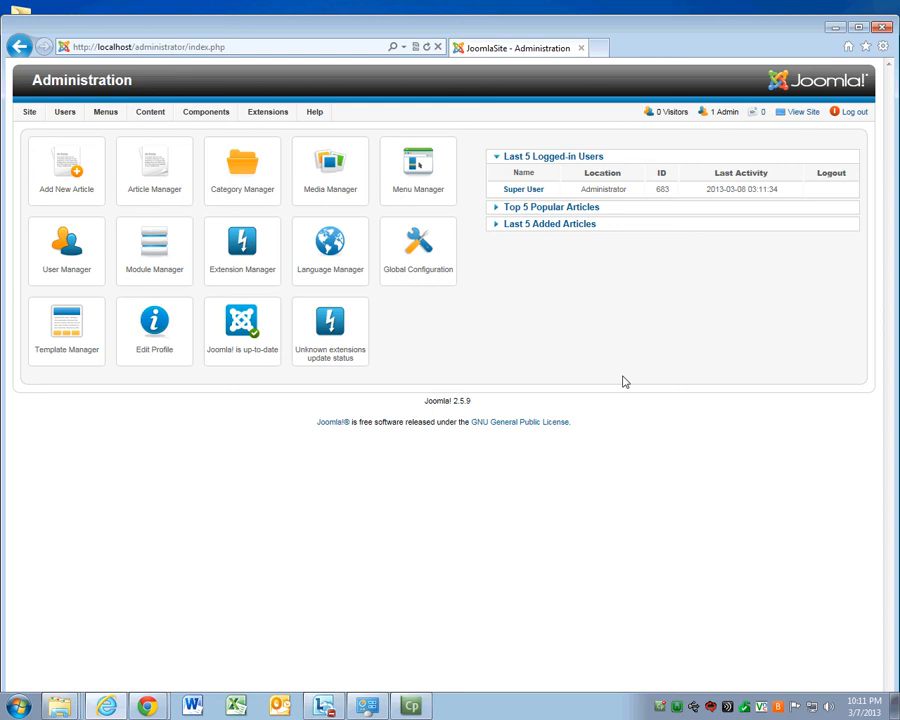